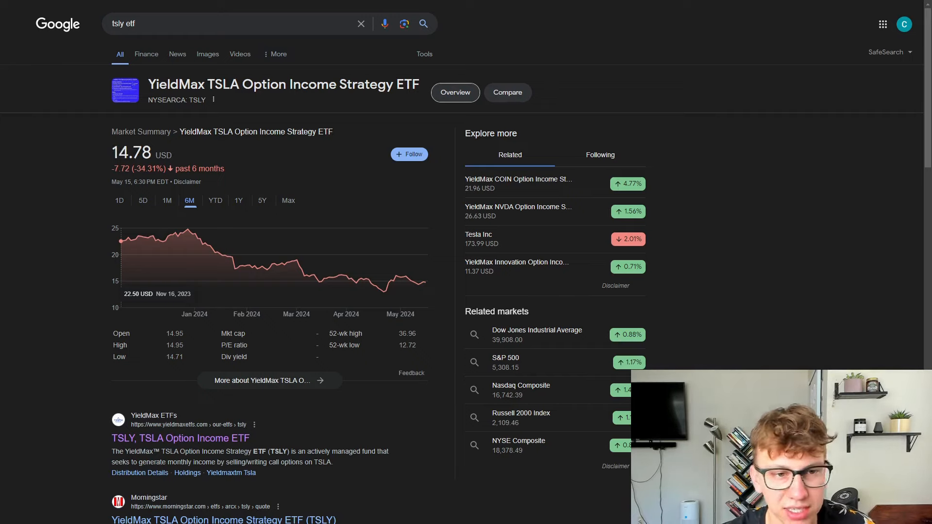
View the TSLY price chart at 1Y then 5Y range, showing a 63.85% decline to 14.78 USD
{"action": "left_click", "coordinate": [239, 201]}
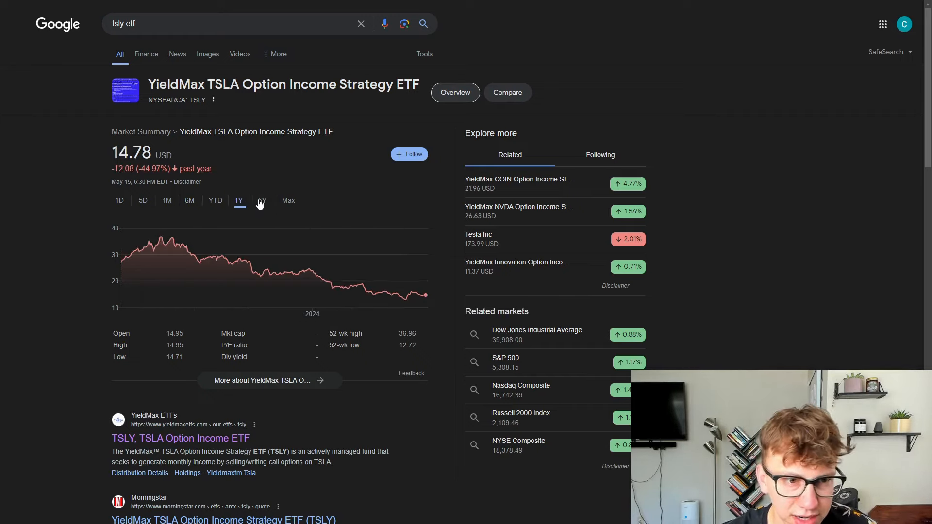
{"action": "left_click", "coordinate": [262, 201]}
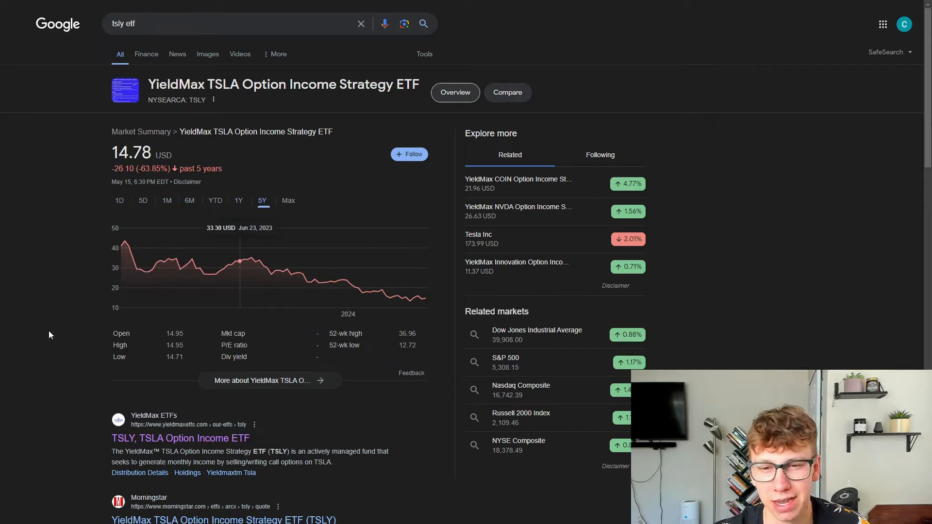
{"action": "mouse_move", "coordinate": [120, 276]}
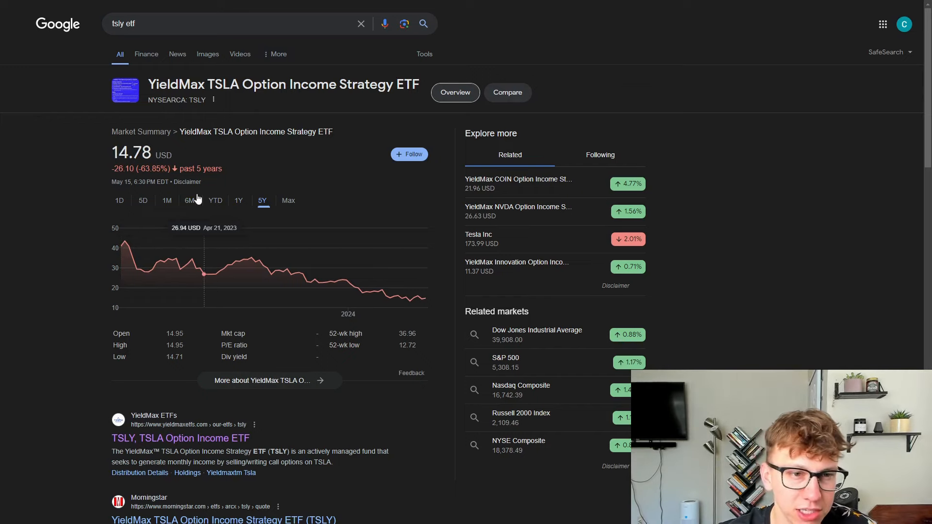
{"action": "left_click", "coordinate": [190, 201]}
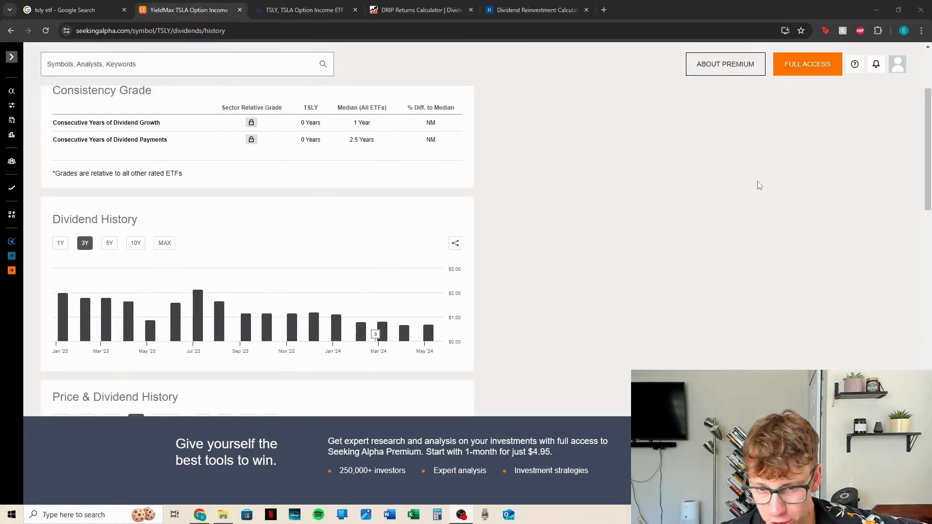
{"action": "mouse_move", "coordinate": [63, 309]}
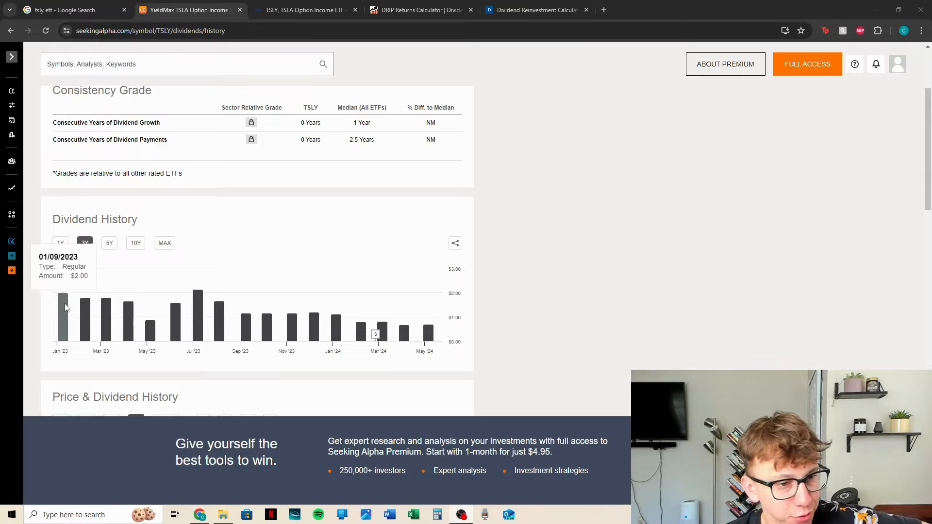
{"action": "mouse_move", "coordinate": [117, 325]}
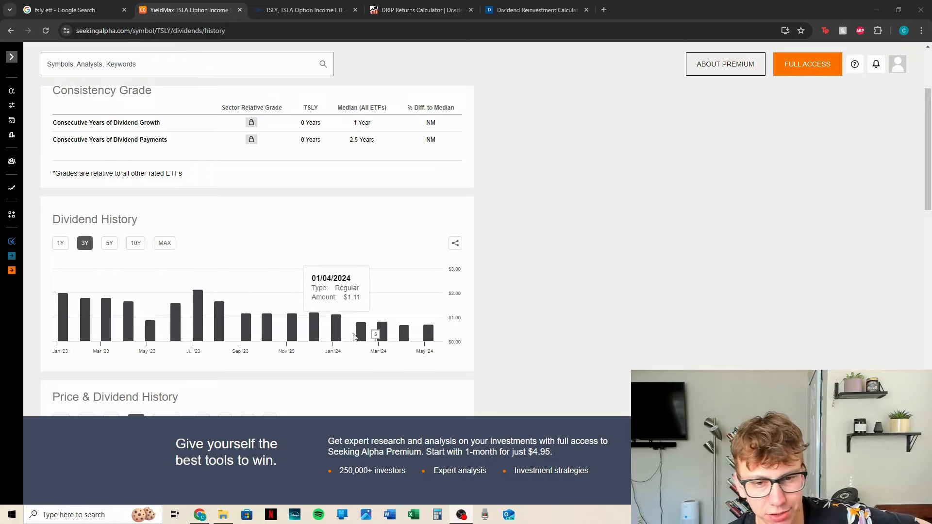
{"action": "mouse_move", "coordinate": [546, 325]}
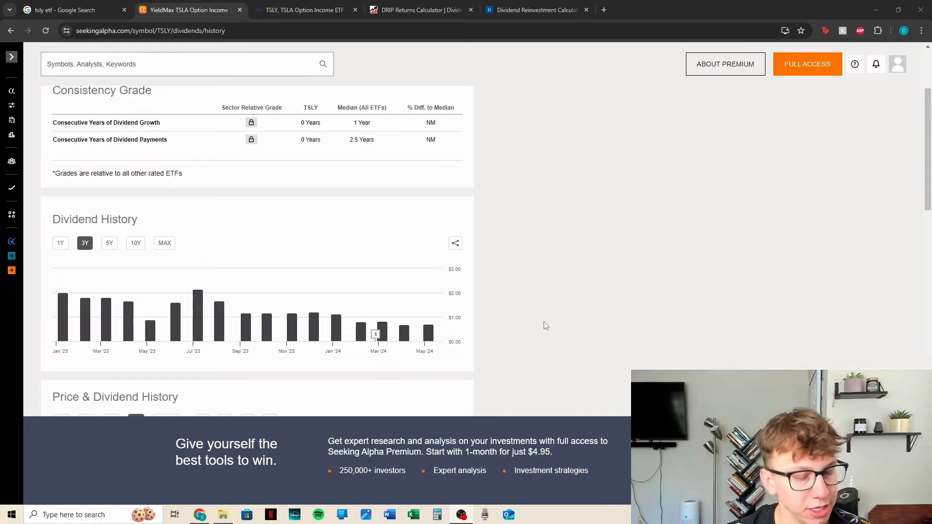
{"action": "mouse_move", "coordinate": [536, 315]}
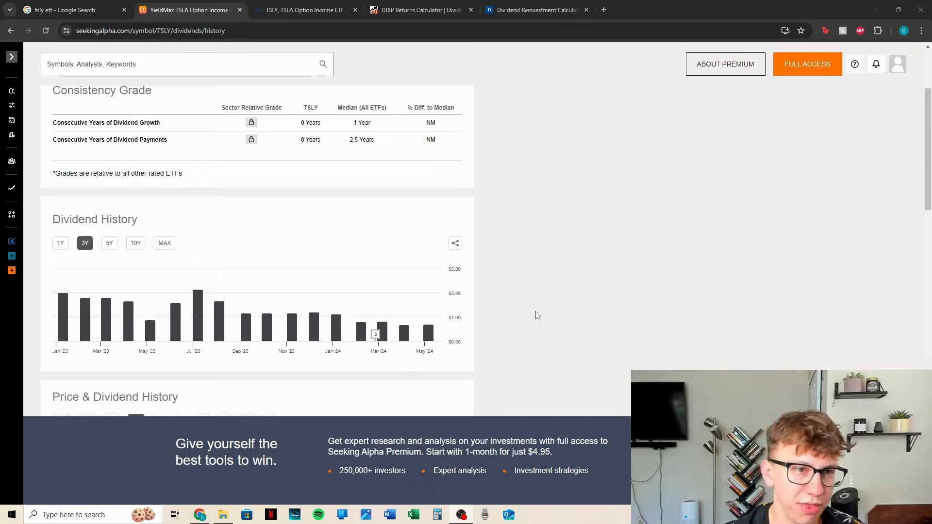
{"action": "mouse_move", "coordinate": [375, 334]}
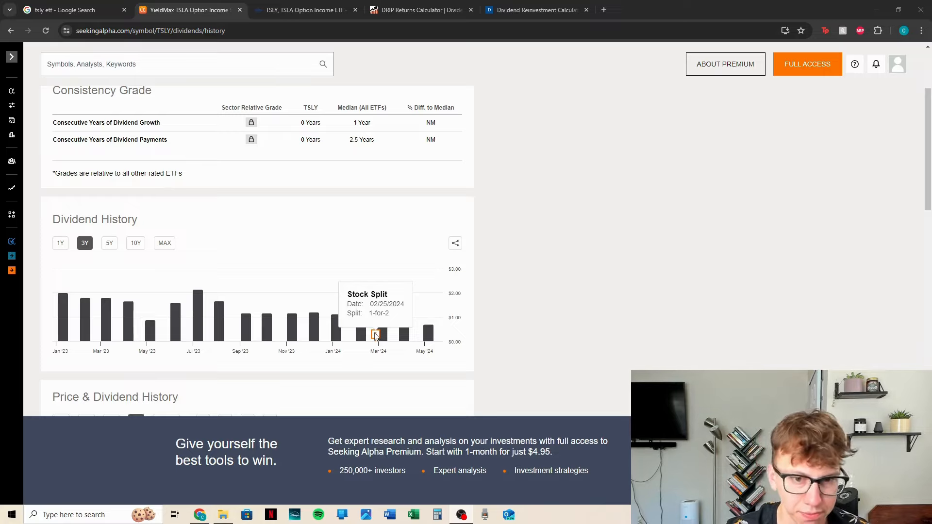
{"action": "mouse_move", "coordinate": [412, 342]}
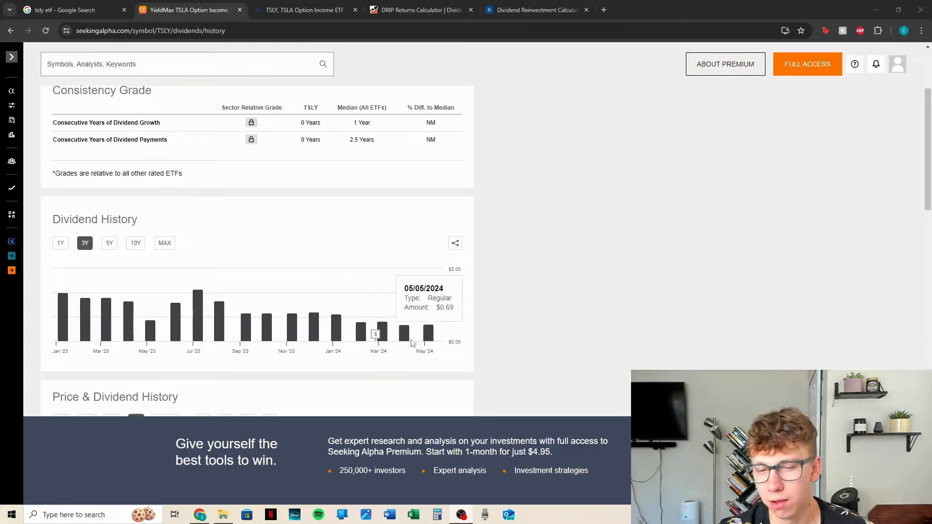
{"action": "mouse_move", "coordinate": [375, 334]}
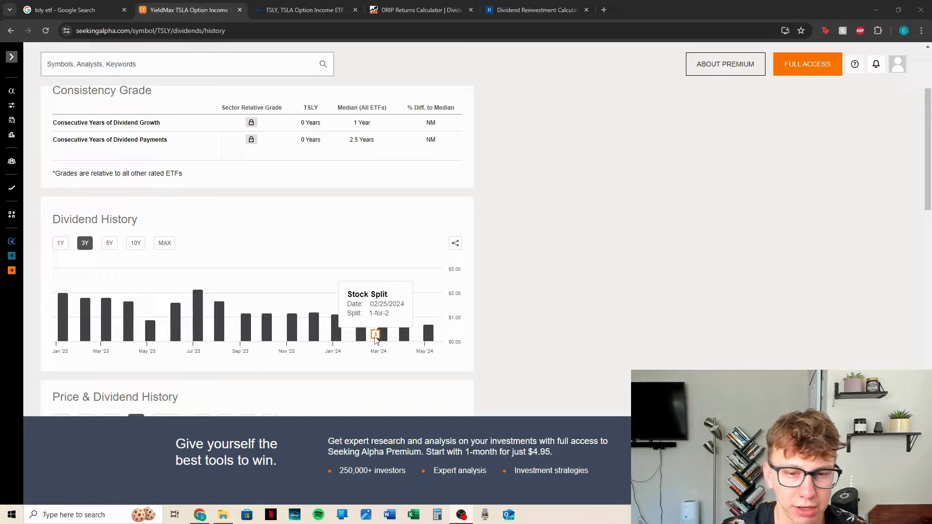
{"action": "mouse_move", "coordinate": [466, 368]}
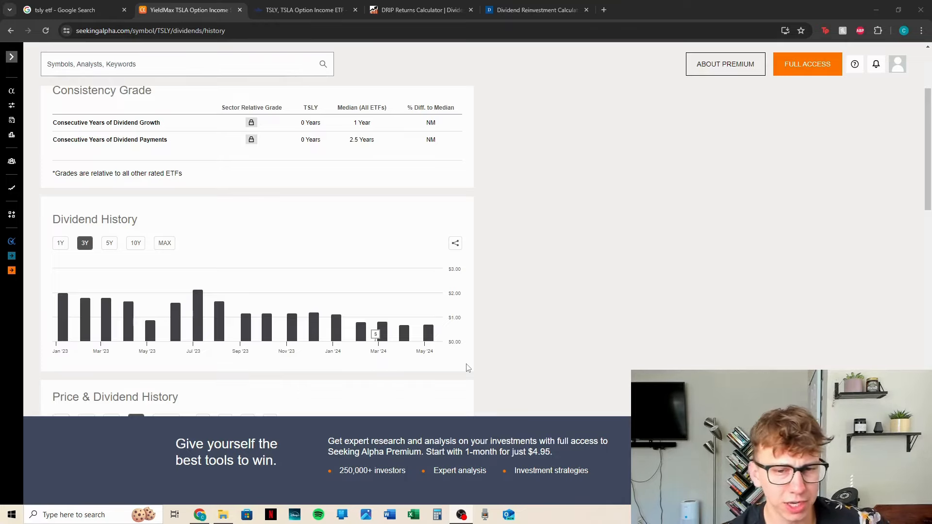
{"action": "mouse_move", "coordinate": [375, 334]}
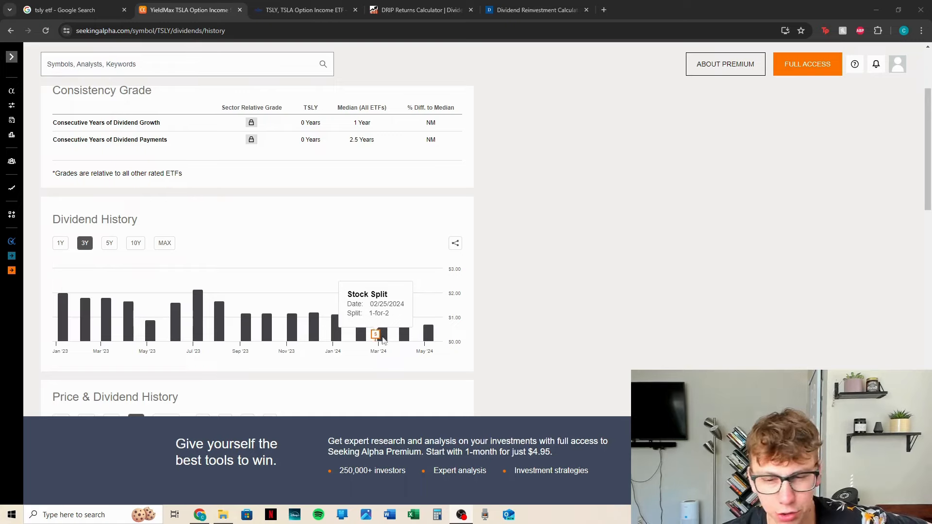
{"action": "mouse_move", "coordinate": [300, 310]}
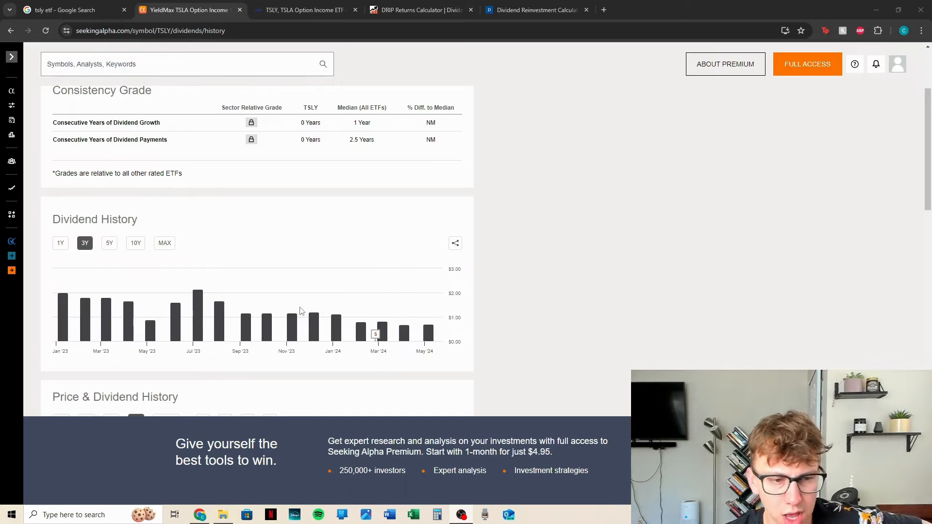
Scroll to the TSLY Dividend Payout History table listing monthly 2023 and 2024 payouts
{"action": "scroll", "scroll_direction": "down", "scroll_amount": 3}
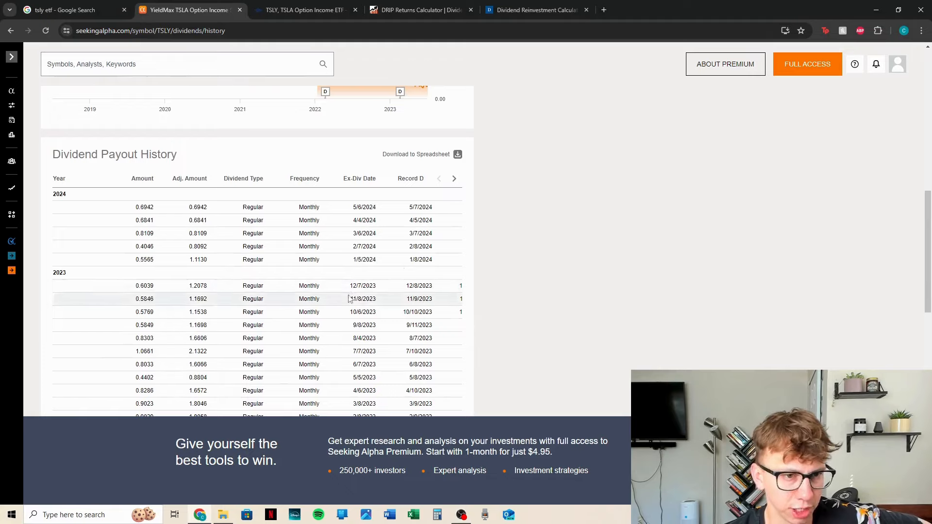
{"action": "mouse_move", "coordinate": [606, 266]}
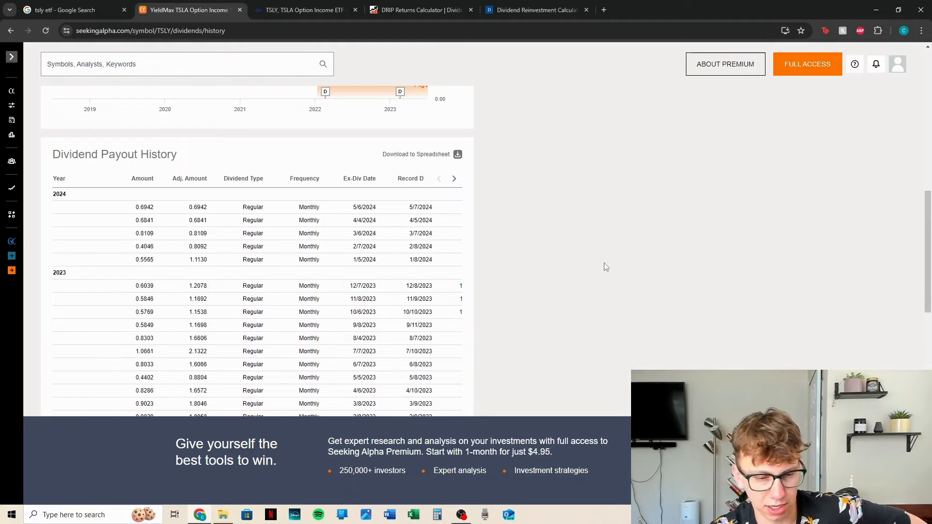
{"action": "mouse_move", "coordinate": [334, 209]}
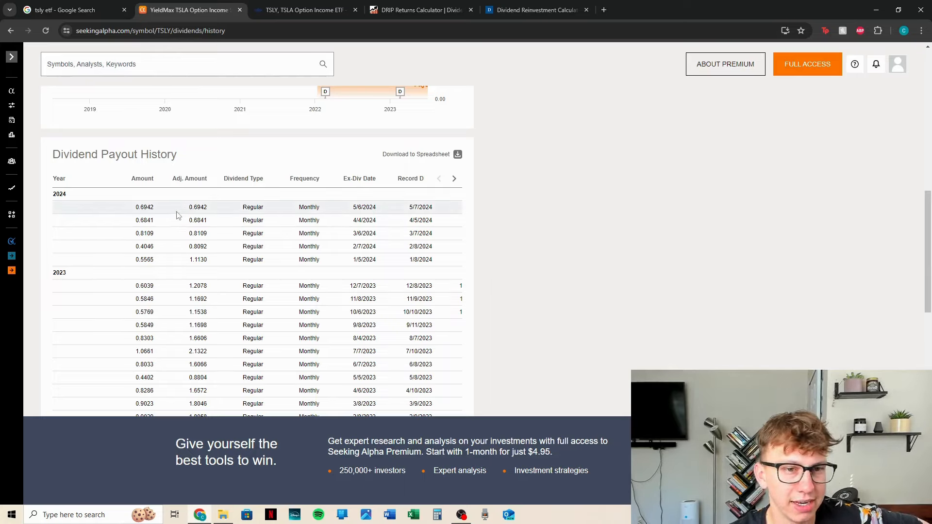
{"action": "mouse_move", "coordinate": [170, 259]}
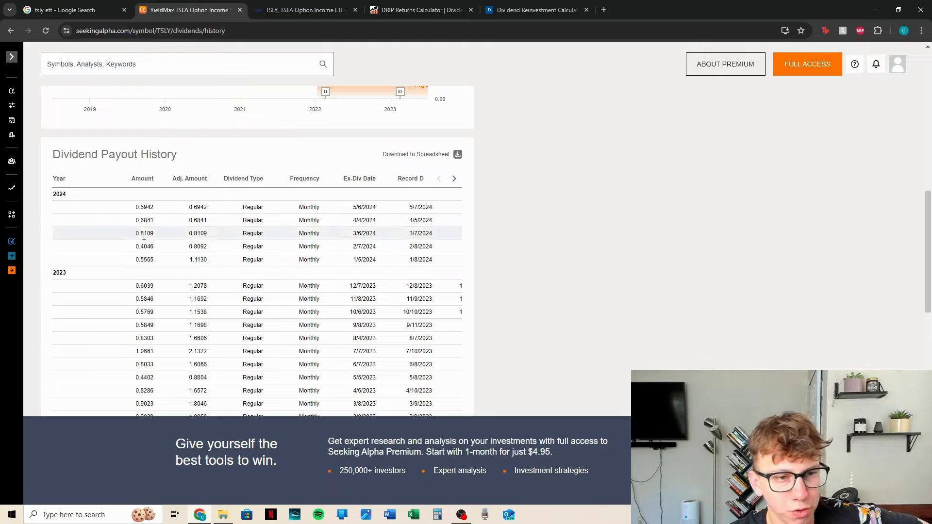
{"action": "mouse_move", "coordinate": [178, 196]}
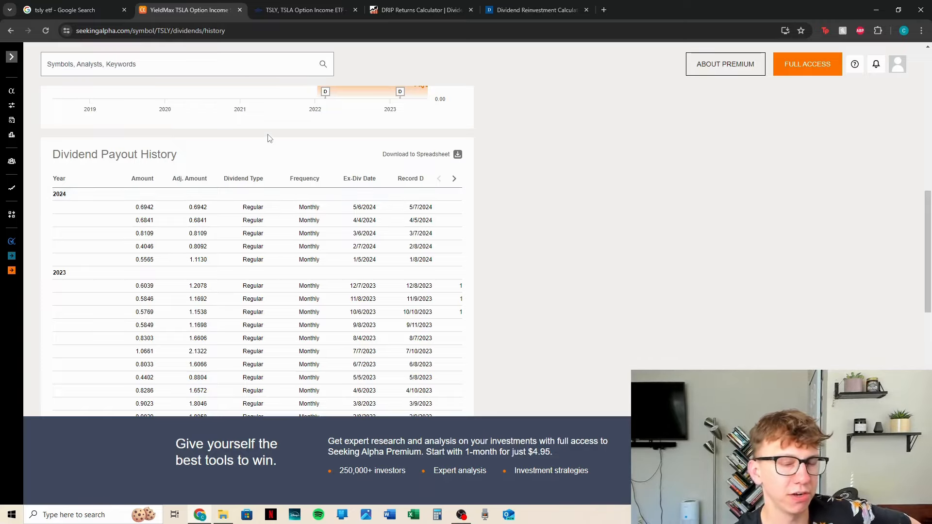
{"action": "mouse_move", "coordinate": [689, 208]}
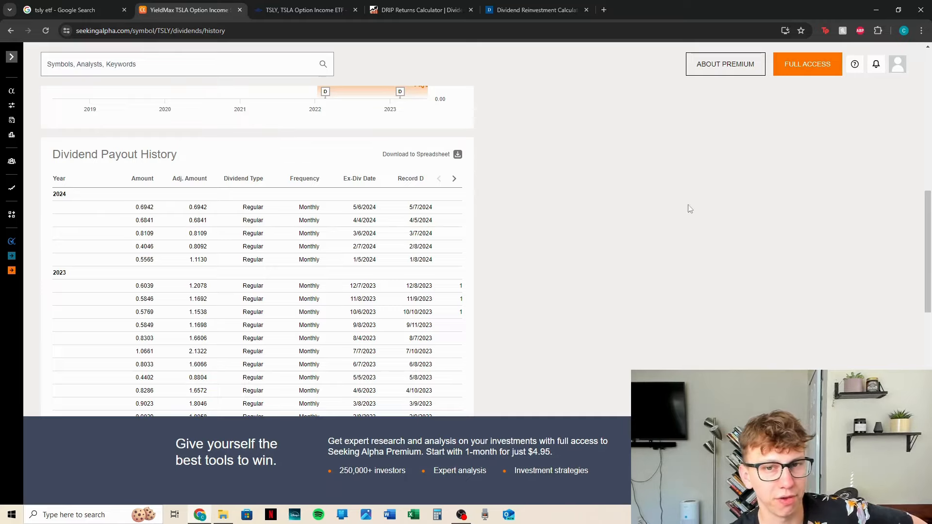
{"action": "mouse_move", "coordinate": [540, 249]}
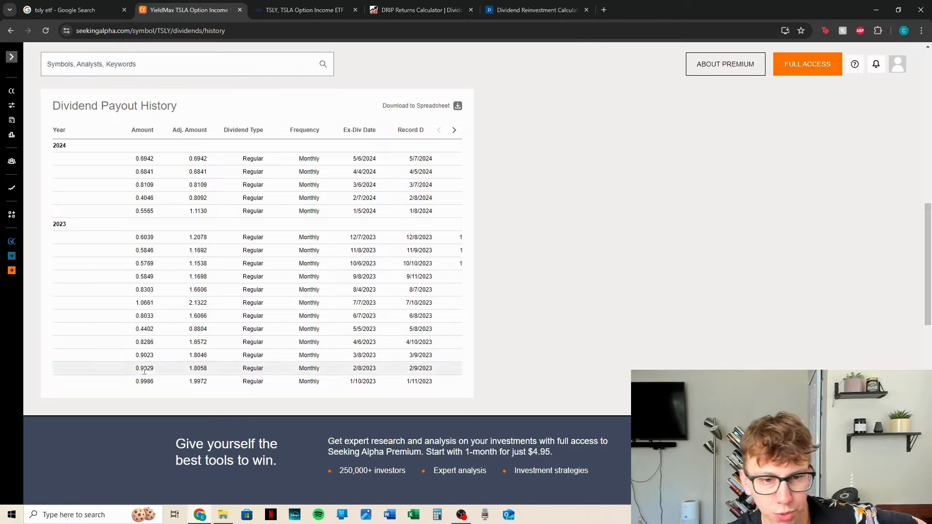
{"action": "mouse_move", "coordinate": [158, 247]}
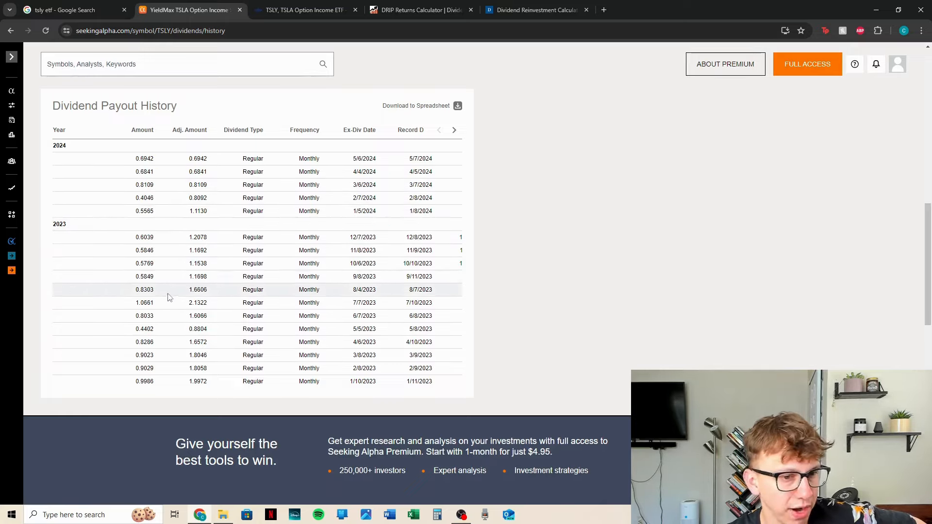
{"action": "mouse_move", "coordinate": [535, 300]}
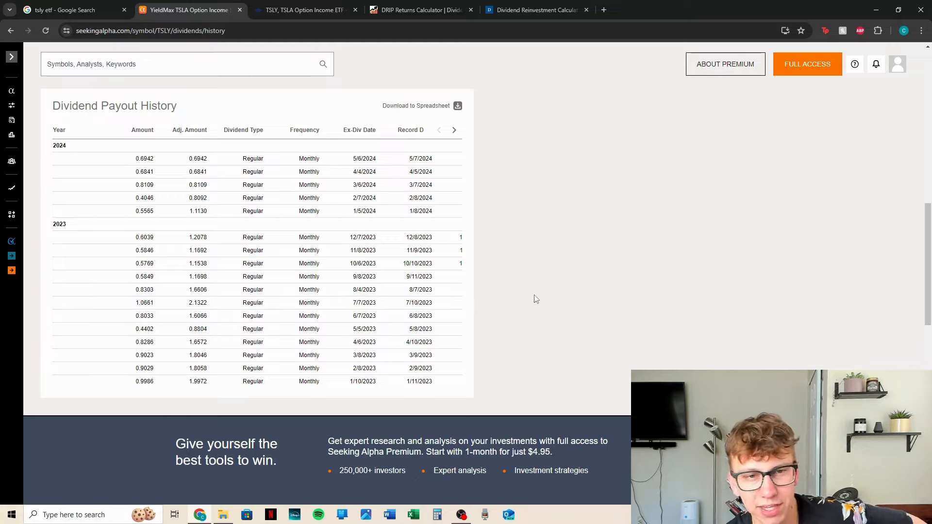
{"action": "mouse_move", "coordinate": [588, 305]}
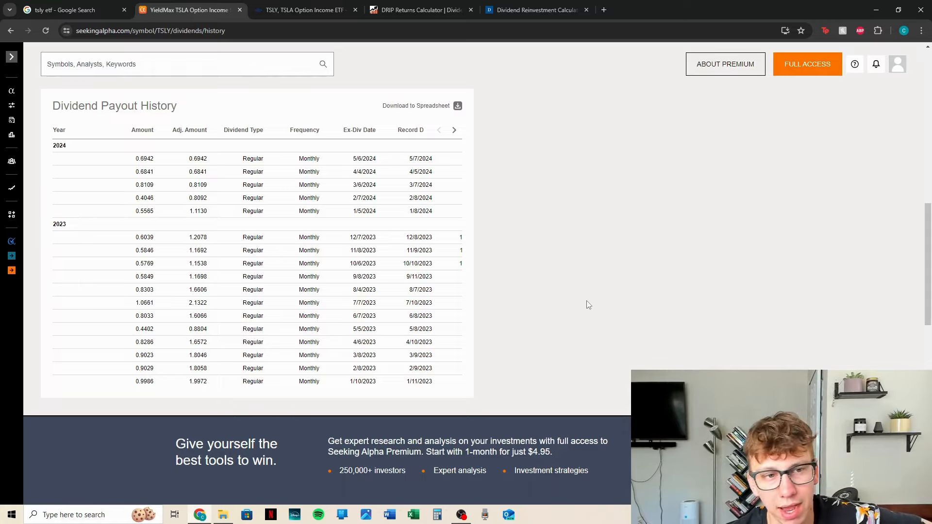
{"action": "mouse_move", "coordinate": [588, 300]}
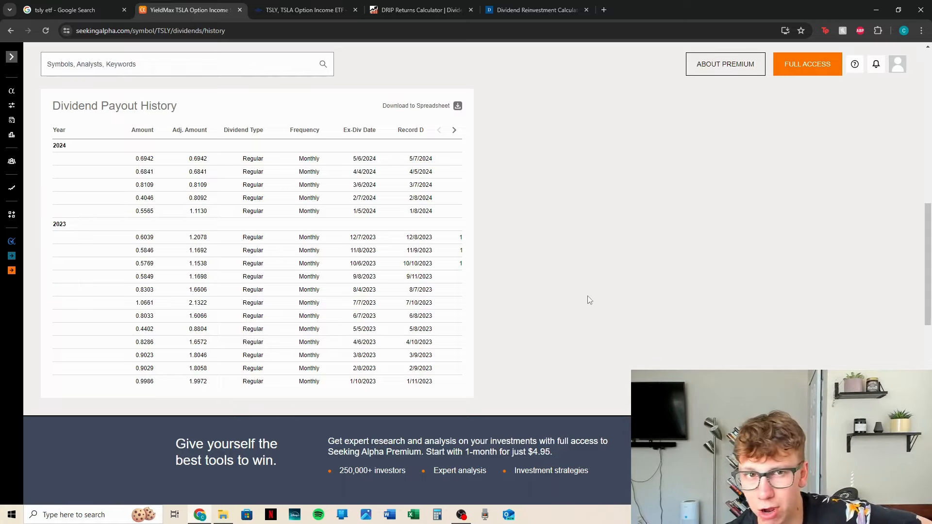
{"action": "mouse_move", "coordinate": [549, 276]}
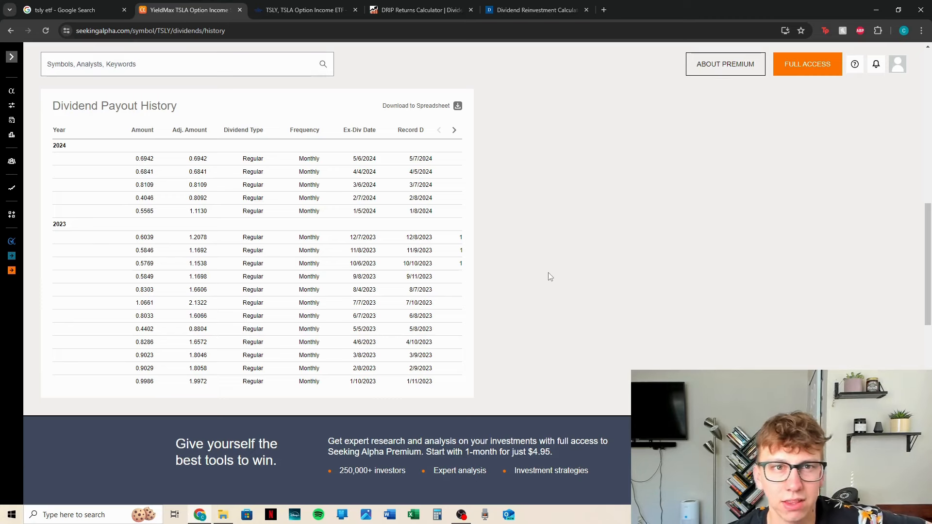
Review the YieldMax TSLY page's 56.02% distribution rate, 4.21% SEC yield and distribution details
{"action": "left_click", "coordinate": [303, 10]}
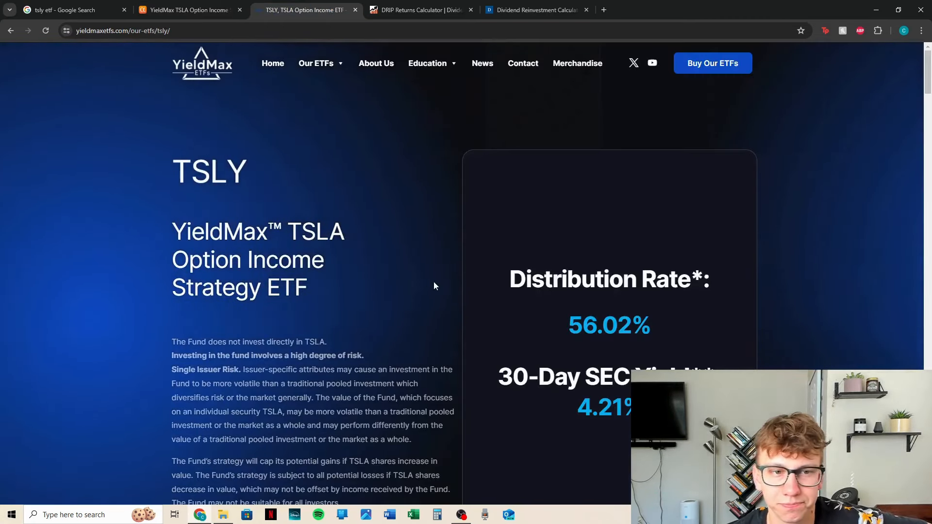
{"action": "scroll", "scroll_direction": "down", "scroll_amount": 3}
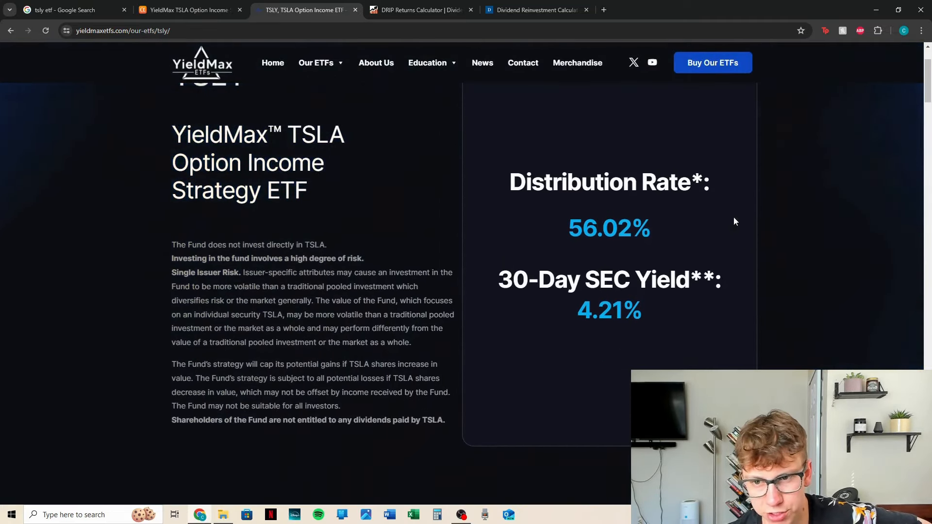
{"action": "mouse_move", "coordinate": [651, 222]}
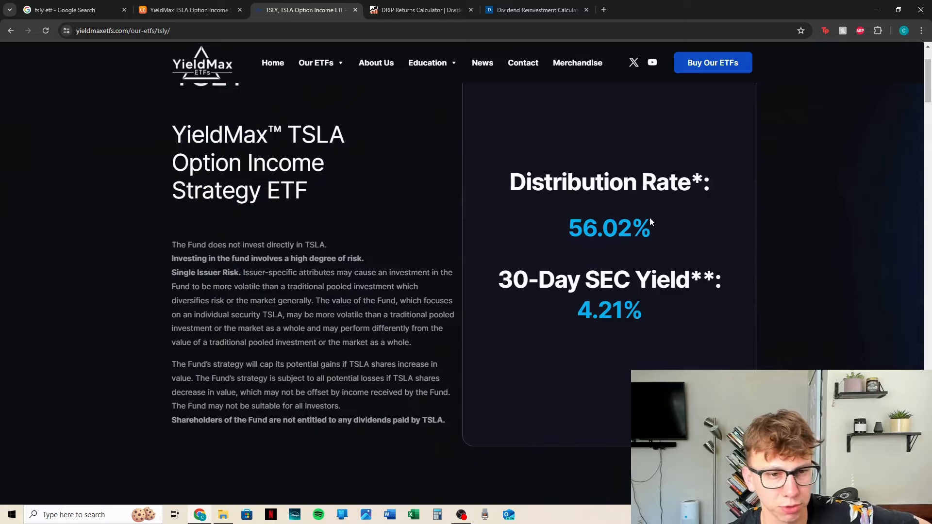
{"action": "mouse_move", "coordinate": [575, 351]}
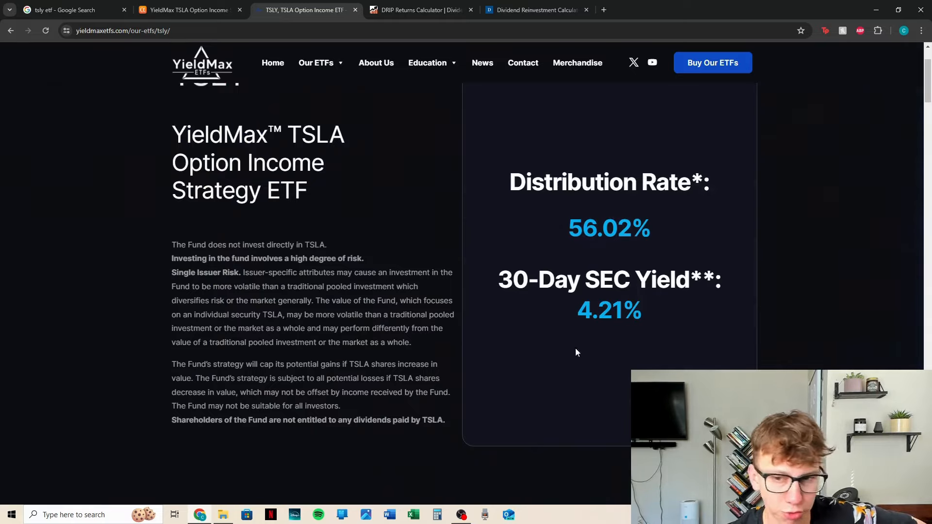
{"action": "scroll", "scroll_direction": "down", "scroll_amount": 3}
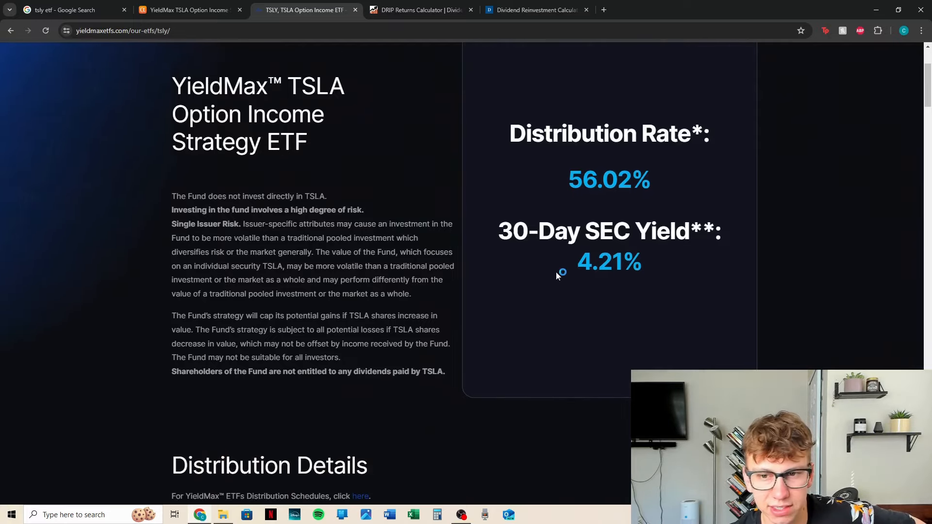
{"action": "scroll", "scroll_direction": "down", "scroll_amount": 3}
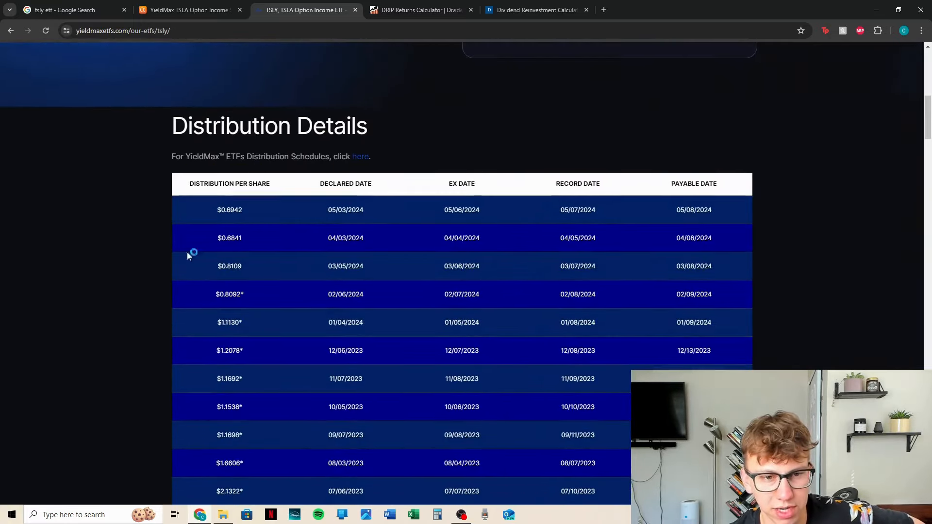
{"action": "scroll", "scroll_direction": "up", "scroll_amount": 3}
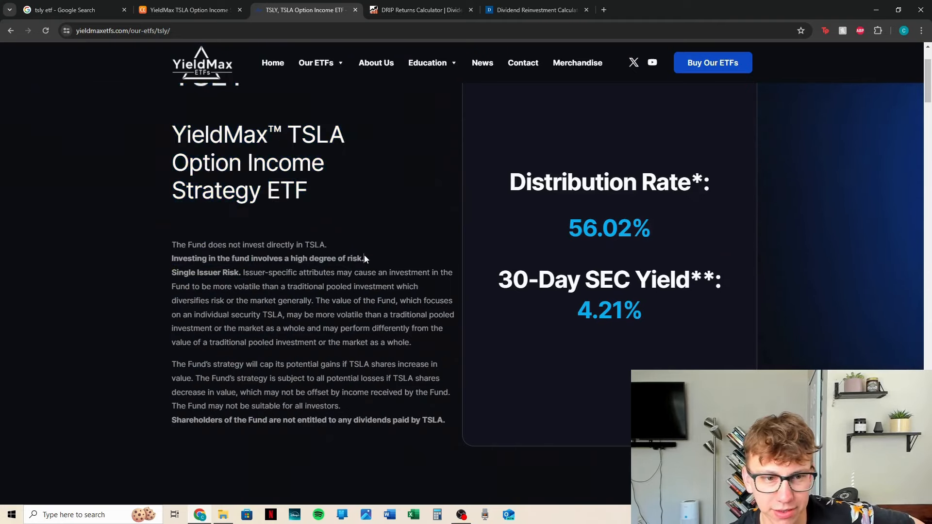
{"action": "left_click_drag", "start_coordinate": [172, 257], "coordinate": [363, 258]}
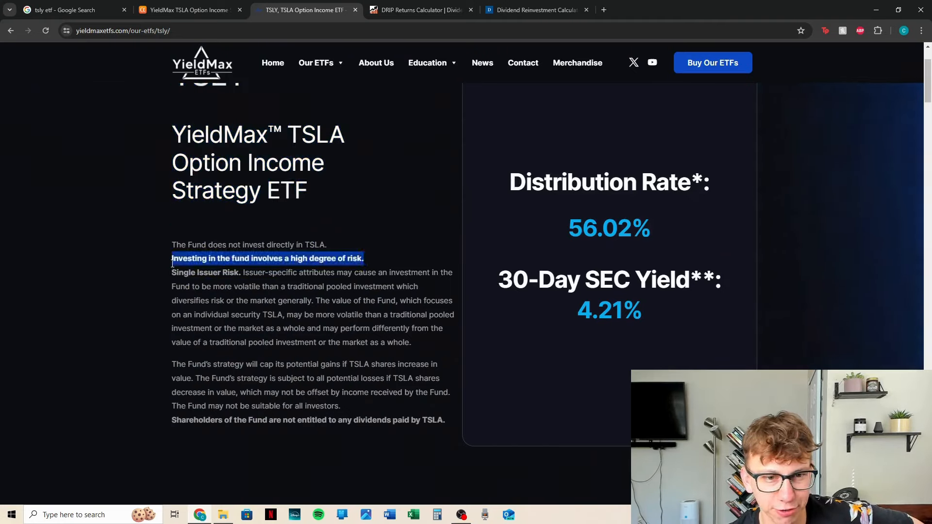
{"action": "left_click", "coordinate": [151, 290]}
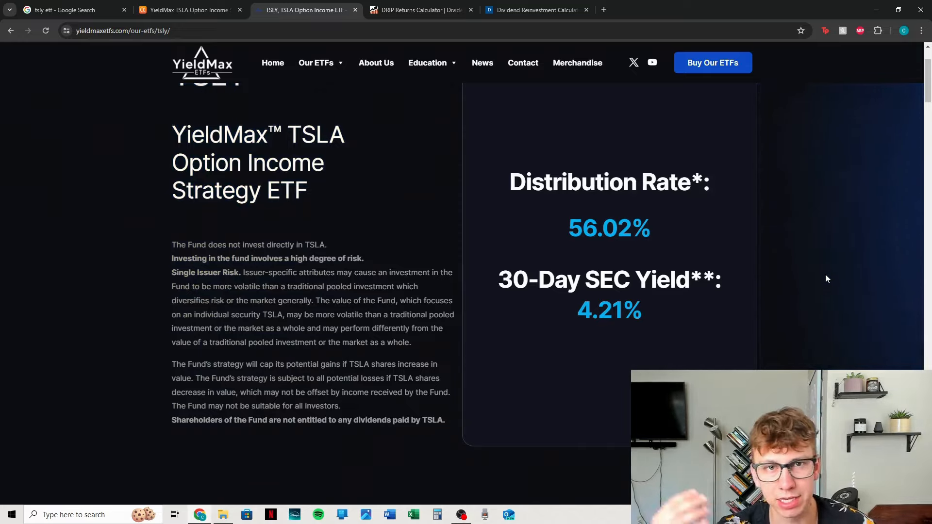
{"action": "mouse_move", "coordinate": [836, 273]}
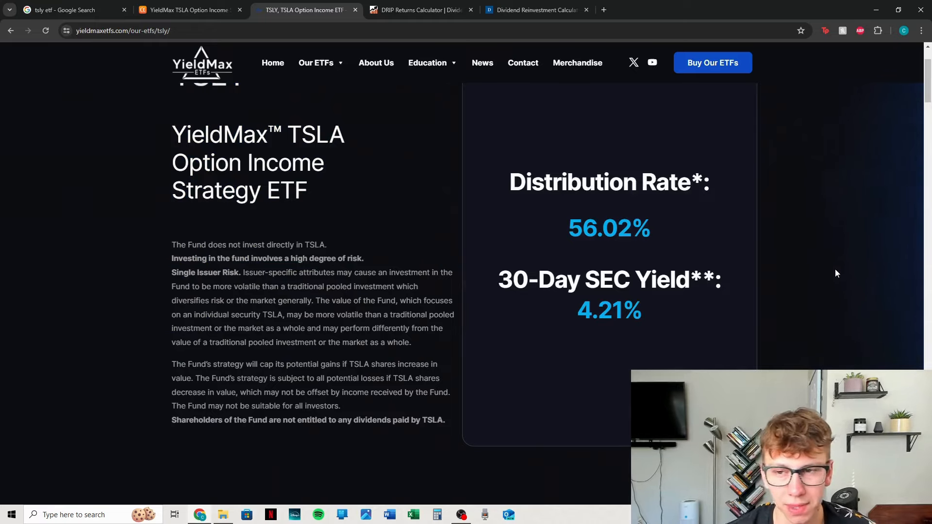
{"action": "mouse_move", "coordinate": [820, 266]}
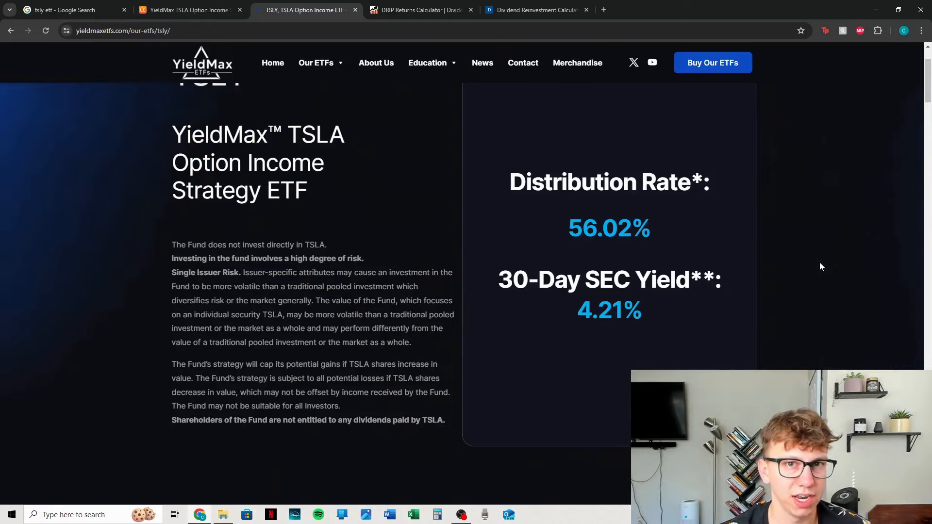
Show the DRIP Returns Calculator comparing $10,000 growth in TSLY versus SPY
{"action": "left_click", "coordinate": [419, 9]}
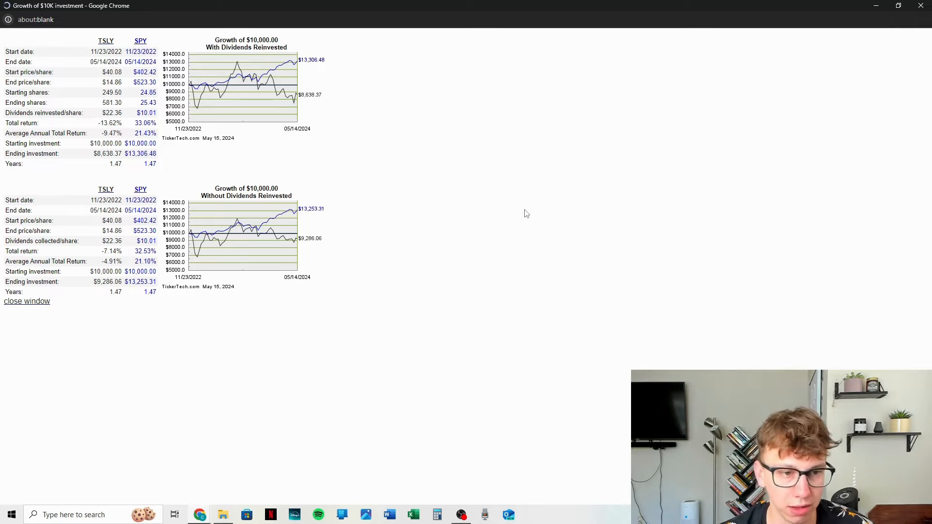
{"action": "mouse_move", "coordinate": [231, 183]}
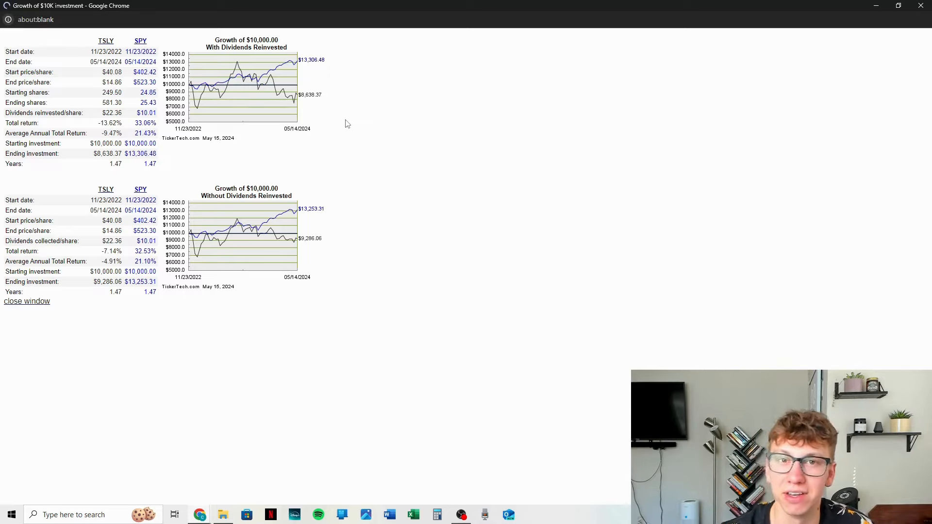
{"action": "mouse_move", "coordinate": [503, 161]}
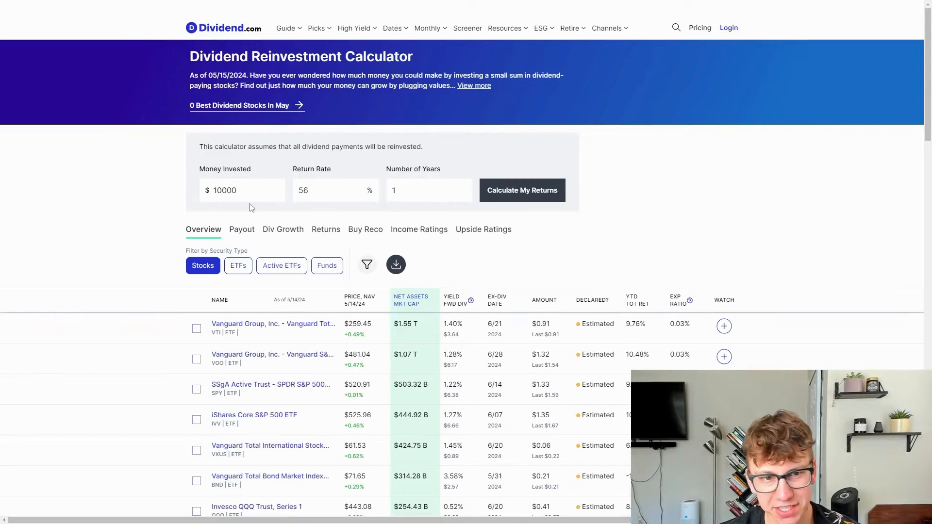
{"action": "mouse_move", "coordinate": [575, 231]}
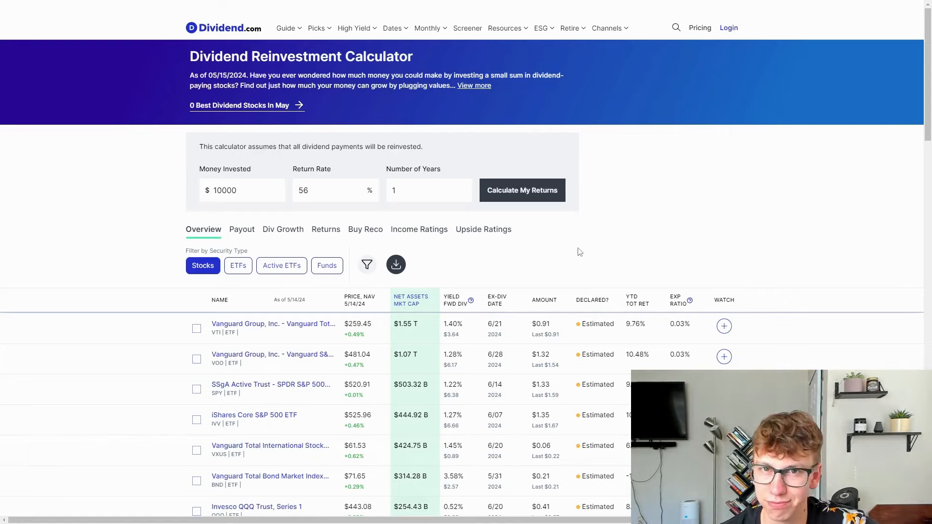
Calculate returns for $10,000 at 56% over 1 year, reaching $15,600 total
{"action": "left_click", "coordinate": [522, 190]}
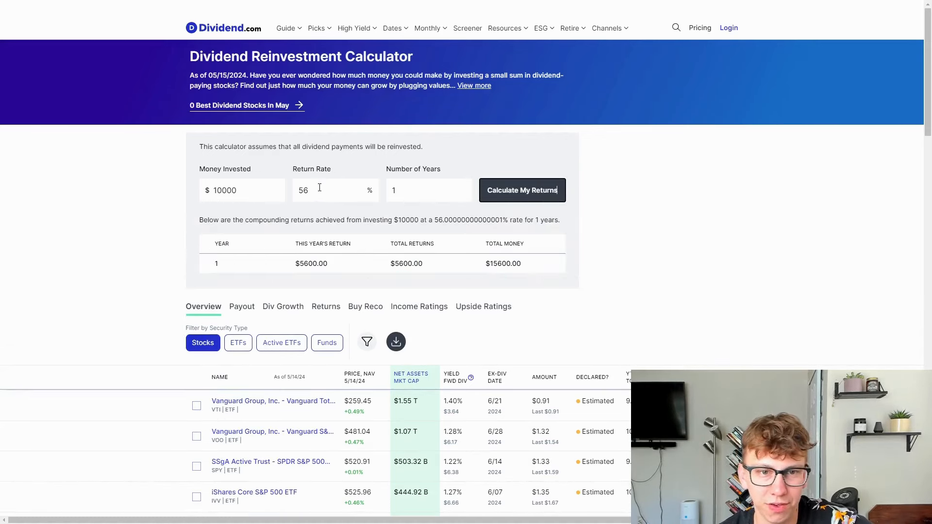
{"action": "mouse_move", "coordinate": [316, 276]}
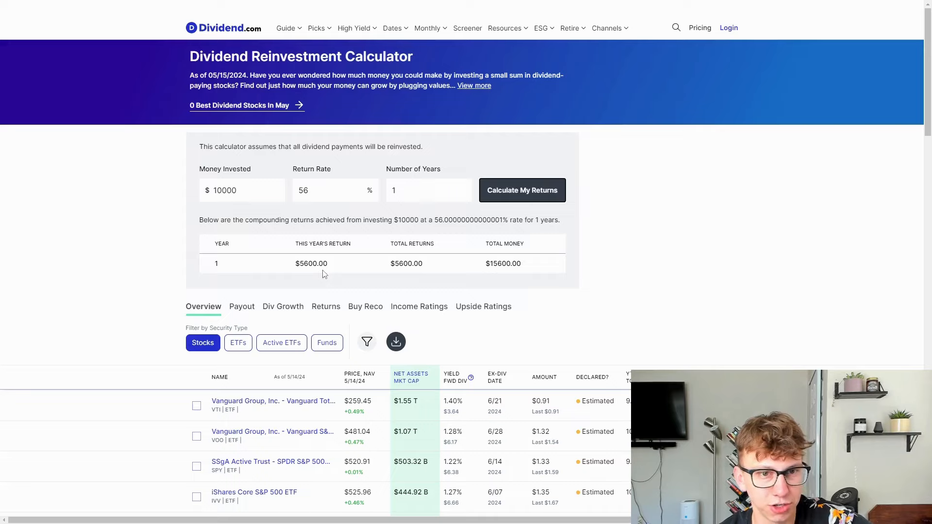
{"action": "mouse_move", "coordinate": [181, 242]}
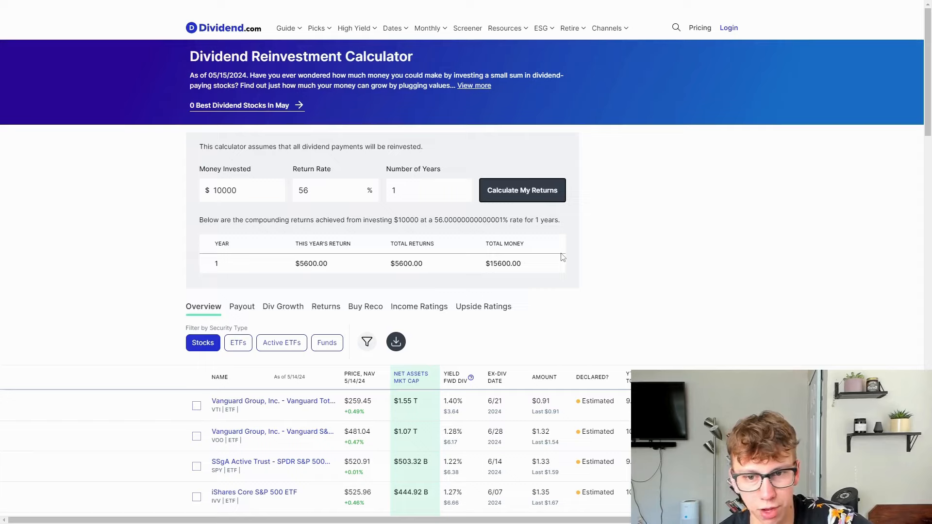
{"action": "left_click", "coordinate": [428, 190]}
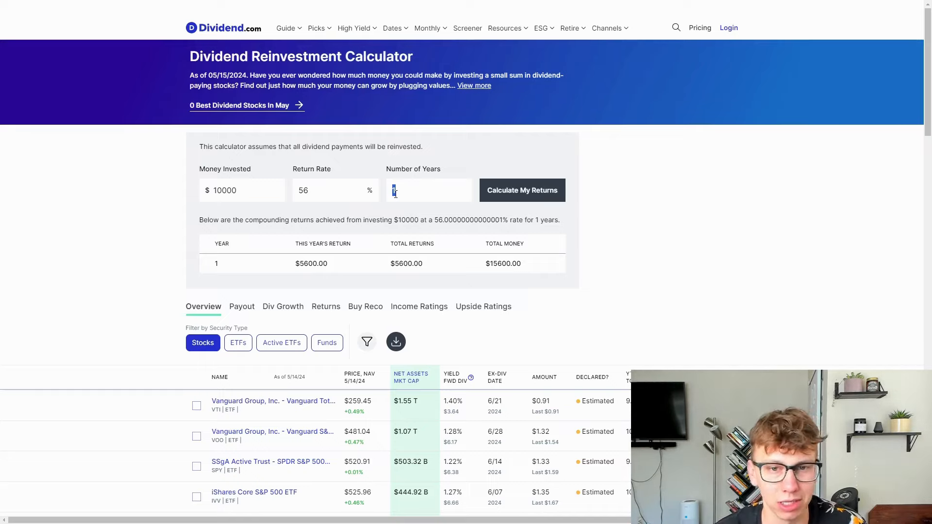
{"action": "type", "text": "5"}
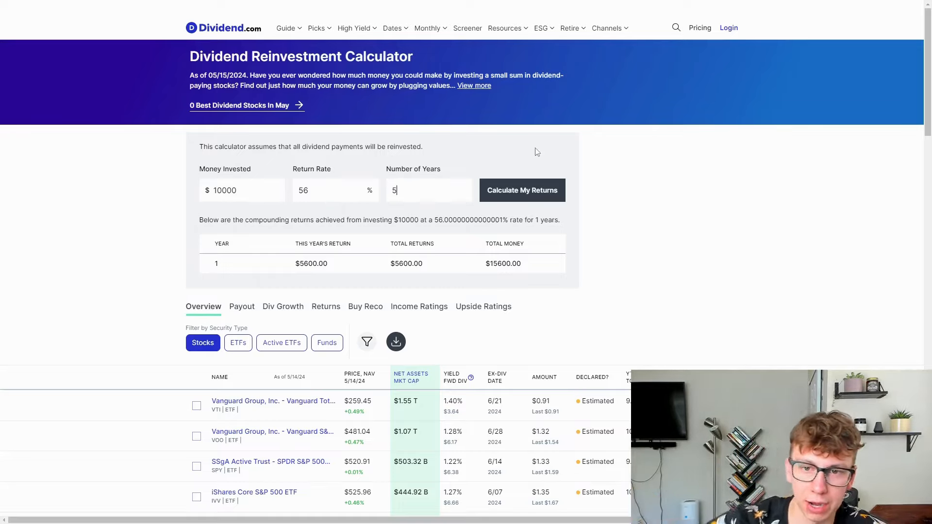
{"action": "left_click", "coordinate": [522, 190]}
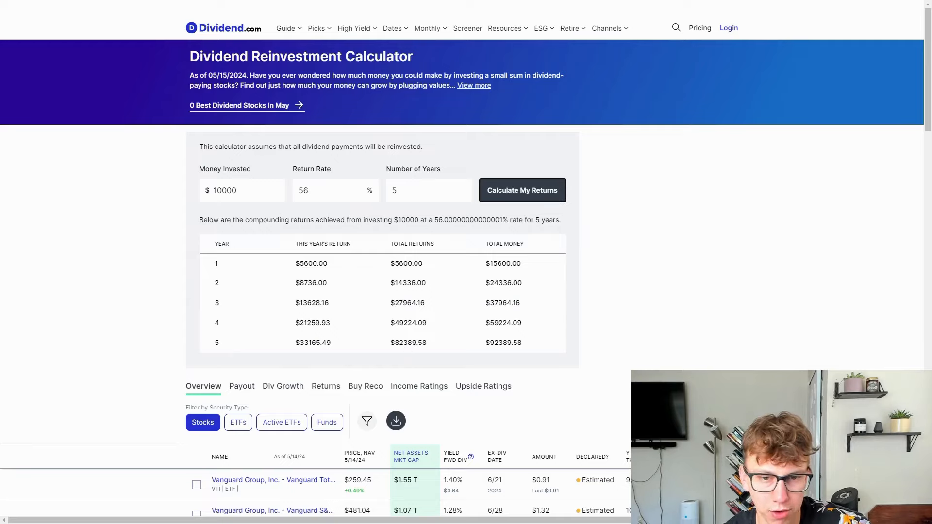
{"action": "mouse_move", "coordinate": [405, 350]}
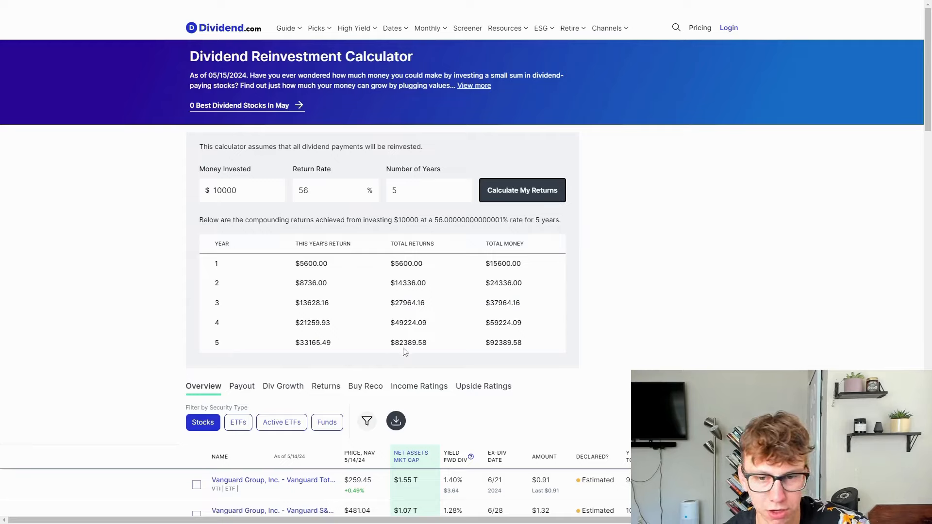
{"action": "mouse_move", "coordinate": [280, 354]}
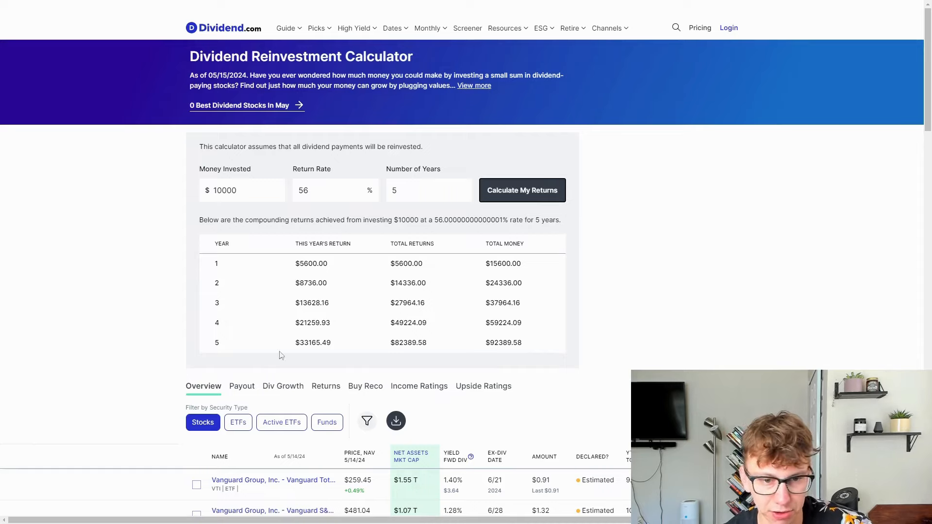
{"action": "mouse_move", "coordinate": [333, 348]}
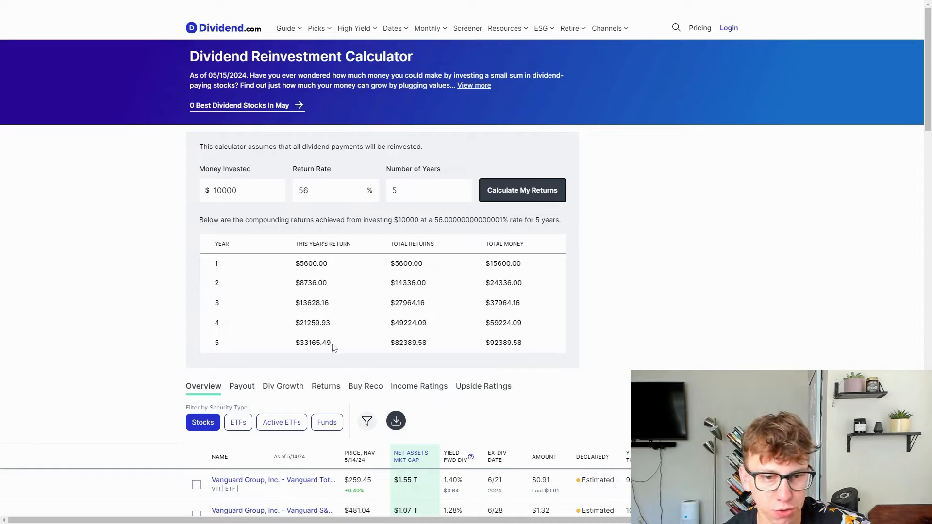
{"action": "mouse_move", "coordinate": [359, 348]}
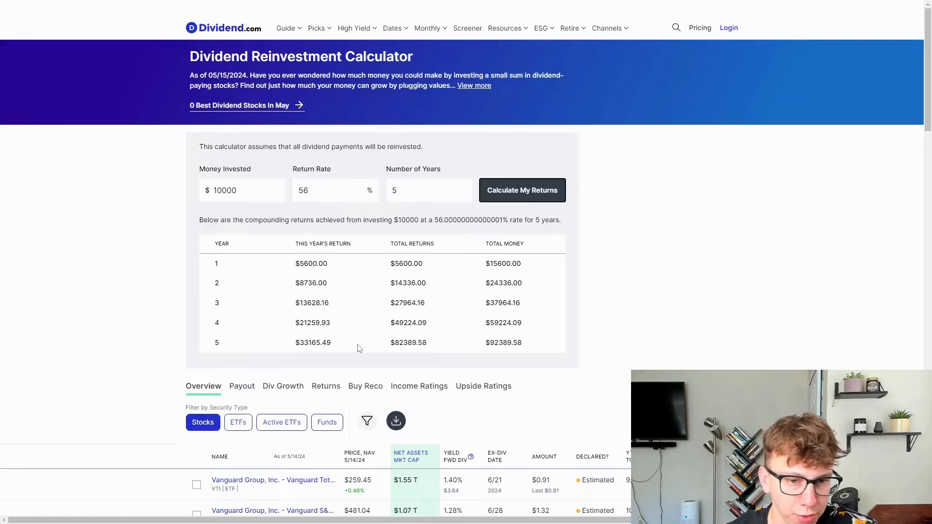
{"action": "mouse_move", "coordinate": [606, 287]}
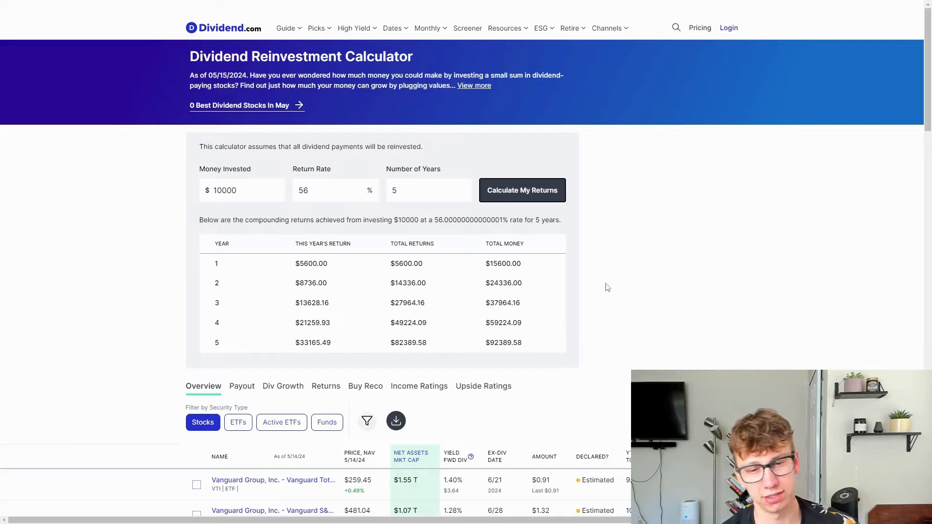
{"action": "mouse_move", "coordinate": [645, 278]}
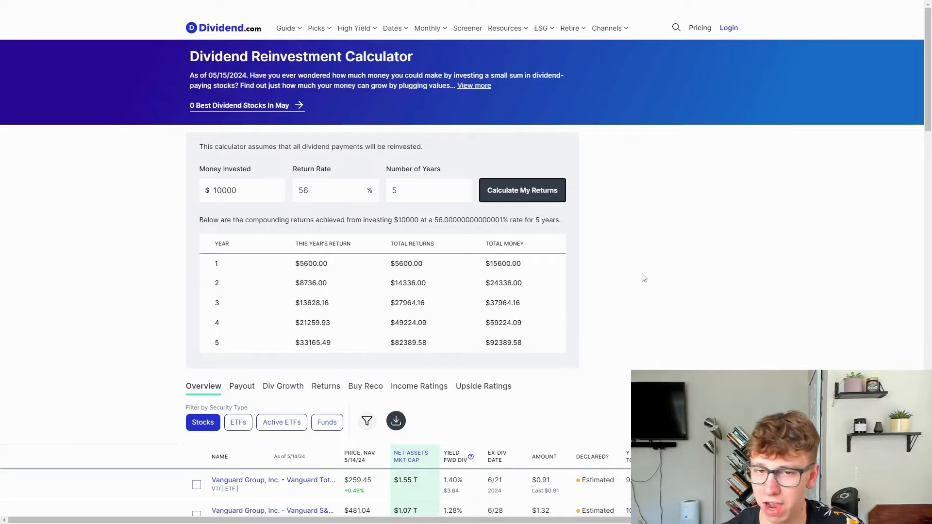
{"action": "left_click", "coordinate": [428, 191]}
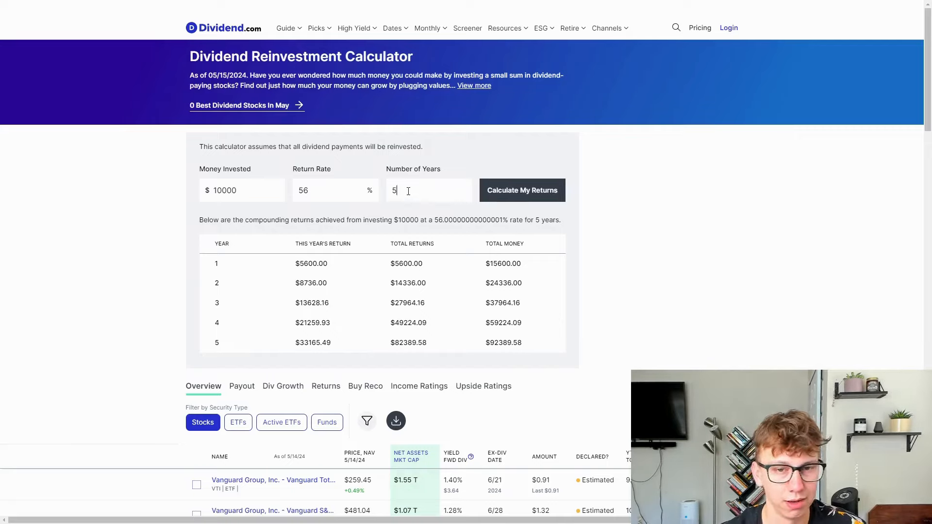
Recalculate with 10 years, projecting $853,583.45 in total money
{"action": "type", "text": "0"}
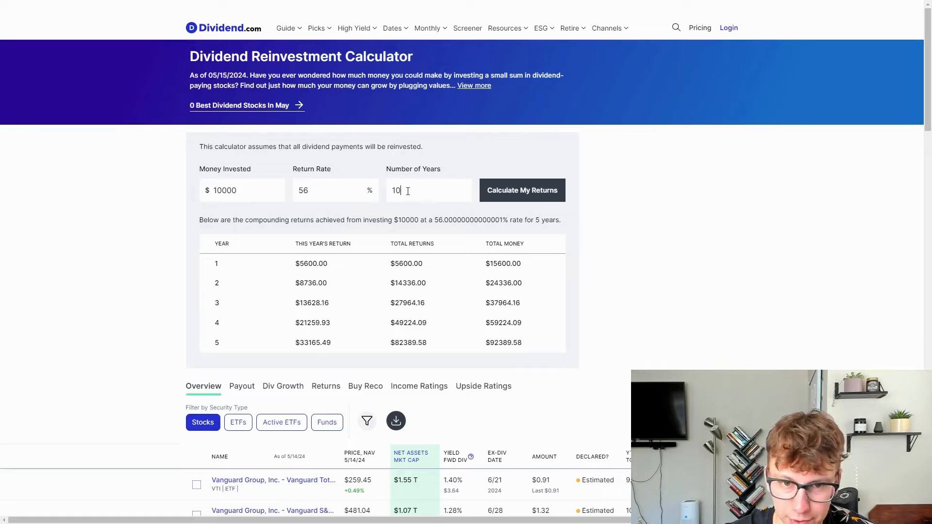
{"action": "left_click", "coordinate": [521, 190]}
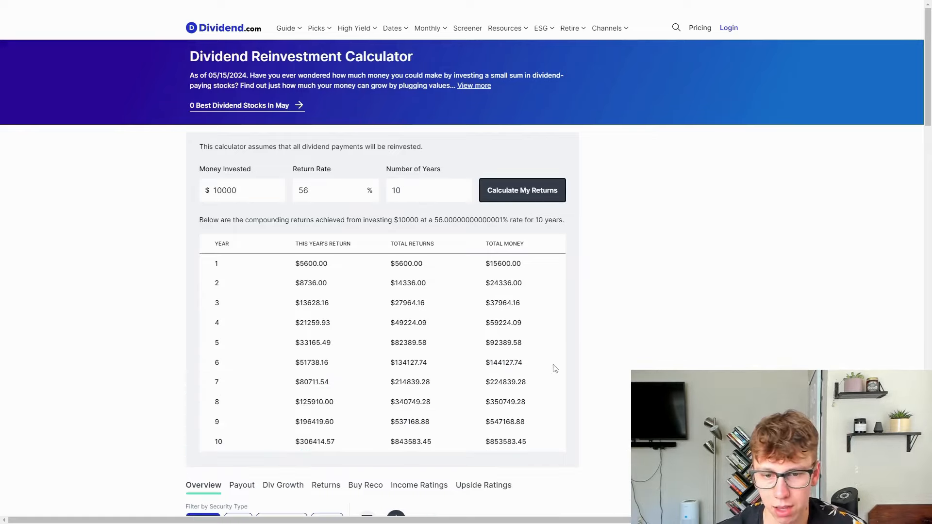
{"action": "mouse_move", "coordinate": [501, 438]}
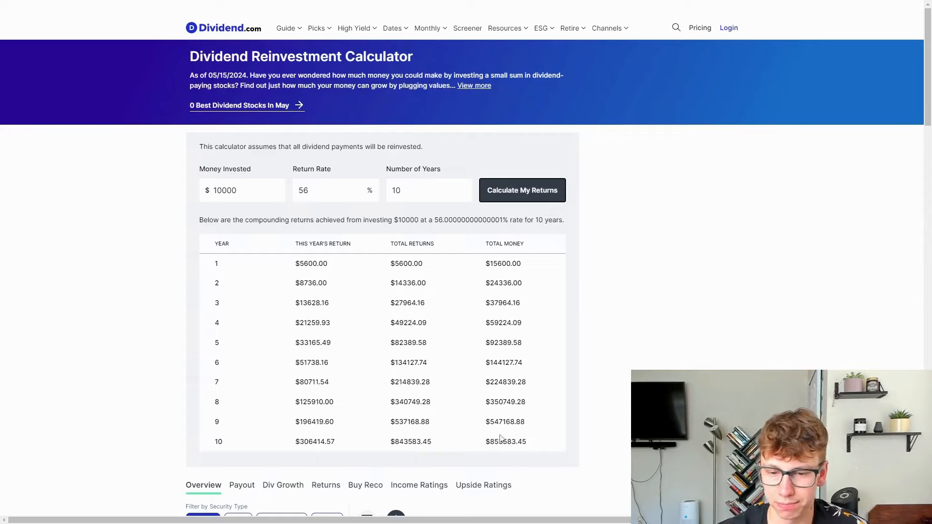
{"action": "mouse_move", "coordinate": [341, 444]}
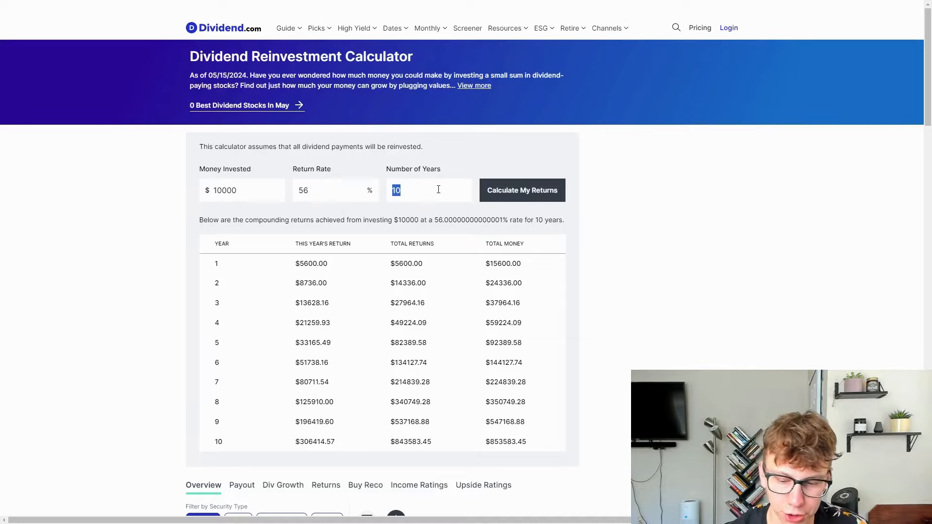
Recalculate with 20 years, projecting $72,860,469.78 in total money
{"action": "type", "text": "20"}
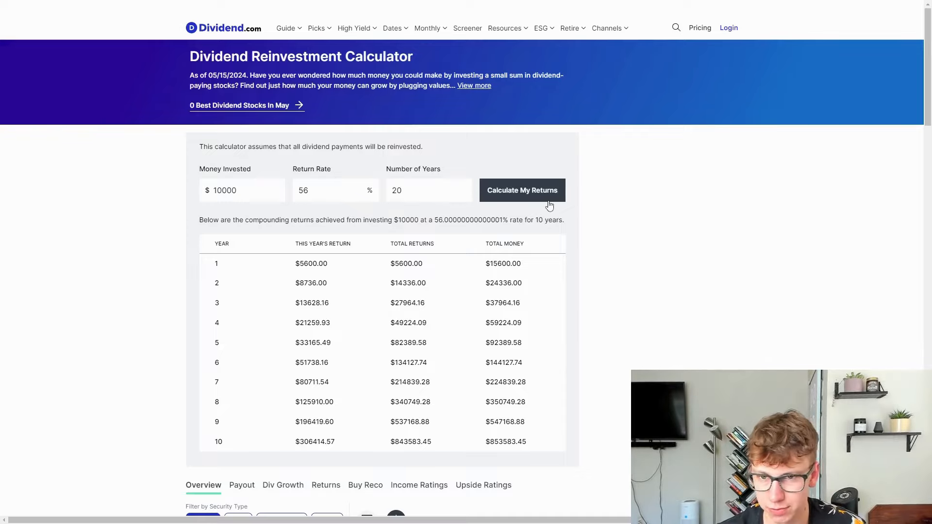
{"action": "left_click", "coordinate": [521, 191]}
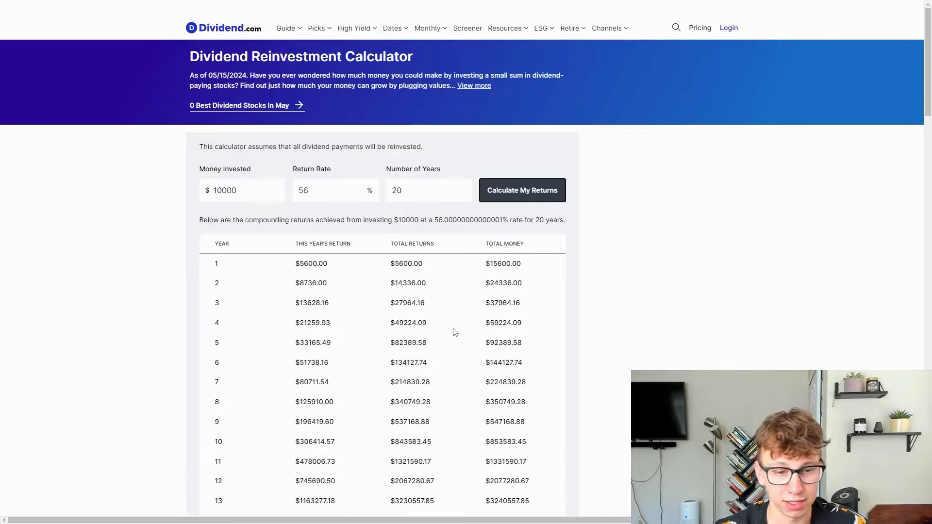
{"action": "scroll", "scroll_direction": "down", "scroll_amount": 3}
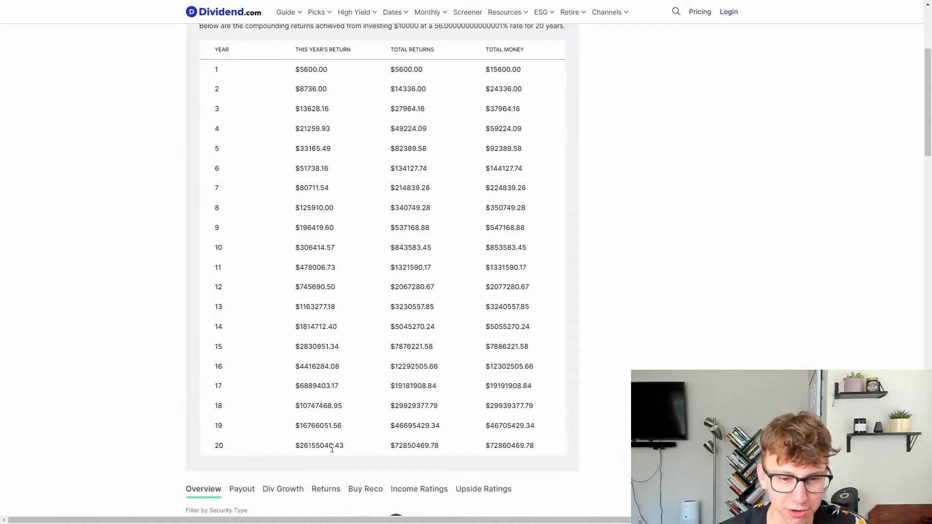
{"action": "mouse_move", "coordinate": [320, 445]}
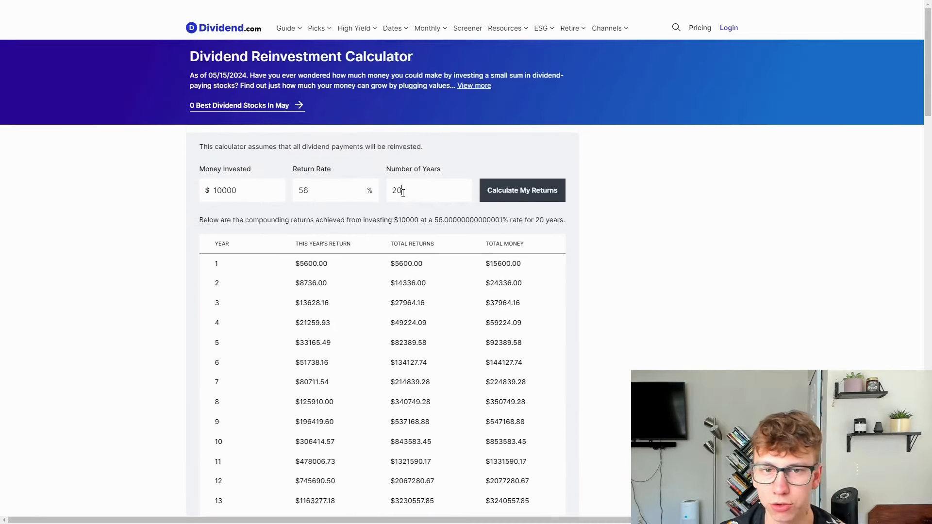
Recalculate with 30 years, projecting $6,219,249,080.61 in total money
{"action": "double_click", "coordinate": [396, 190]}
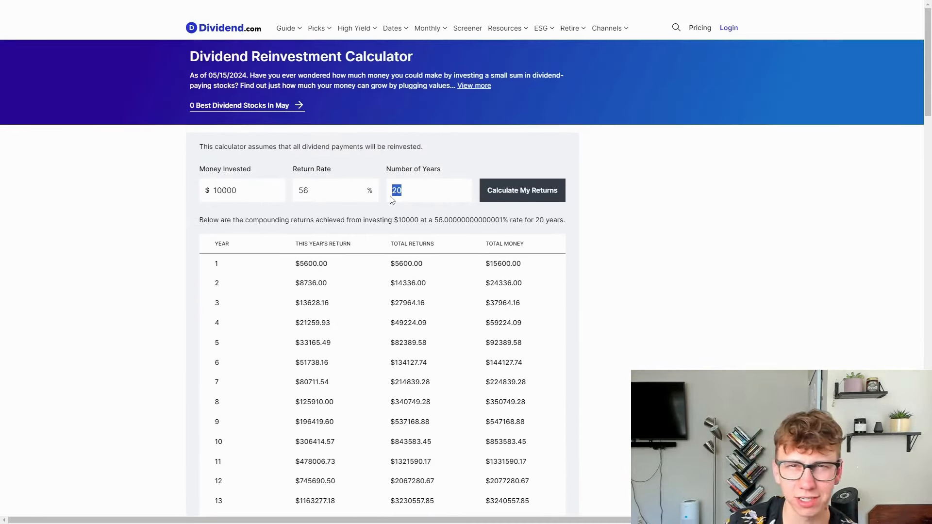
{"action": "type", "text": "30"}
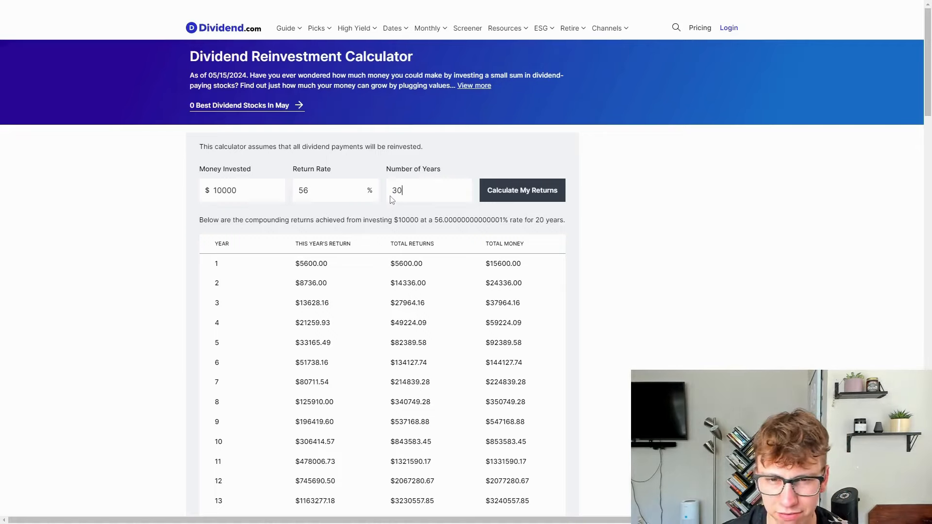
{"action": "mouse_move", "coordinate": [633, 177]}
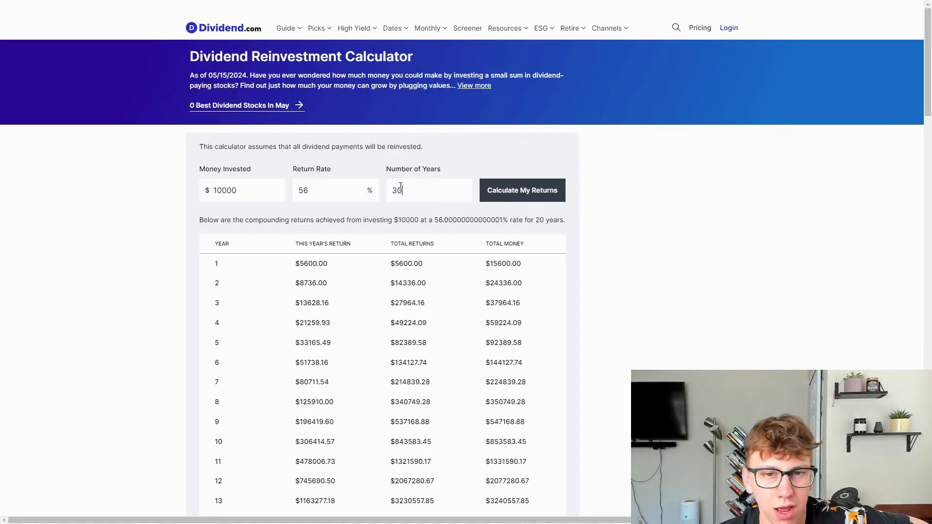
{"action": "left_click", "coordinate": [521, 191]}
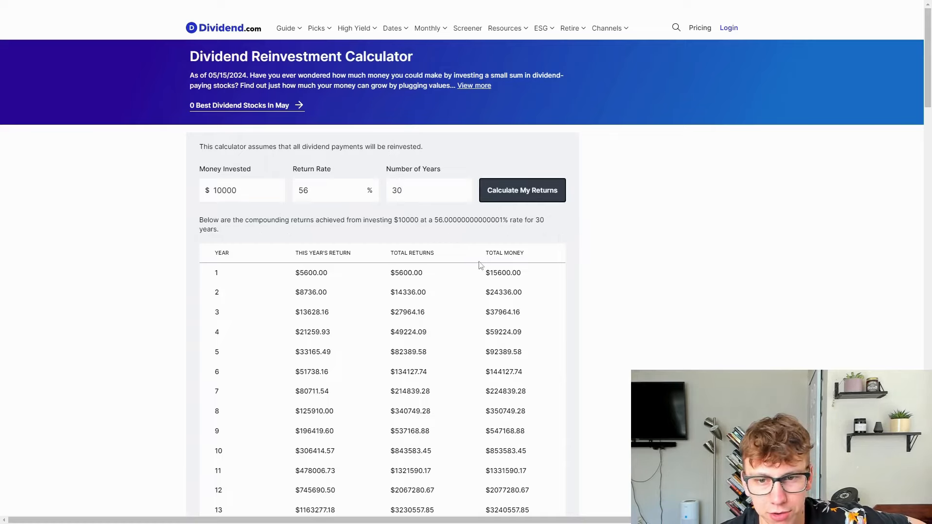
{"action": "scroll", "scroll_direction": "down", "scroll_amount": 3}
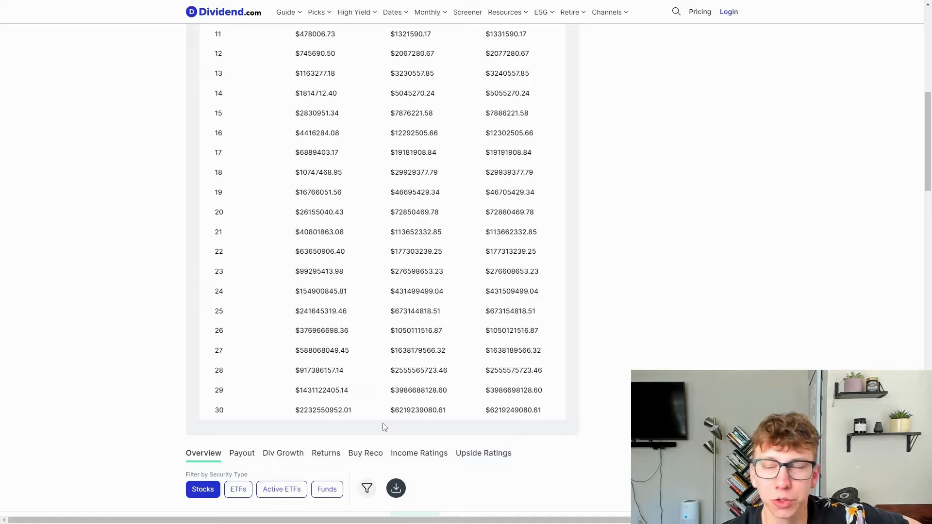
{"action": "mouse_move", "coordinate": [525, 421]}
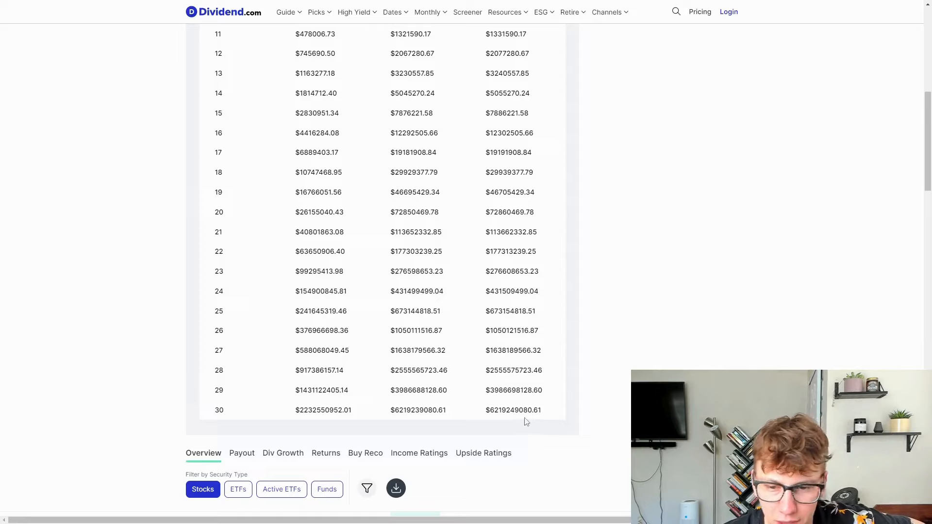
{"action": "mouse_move", "coordinate": [497, 420]}
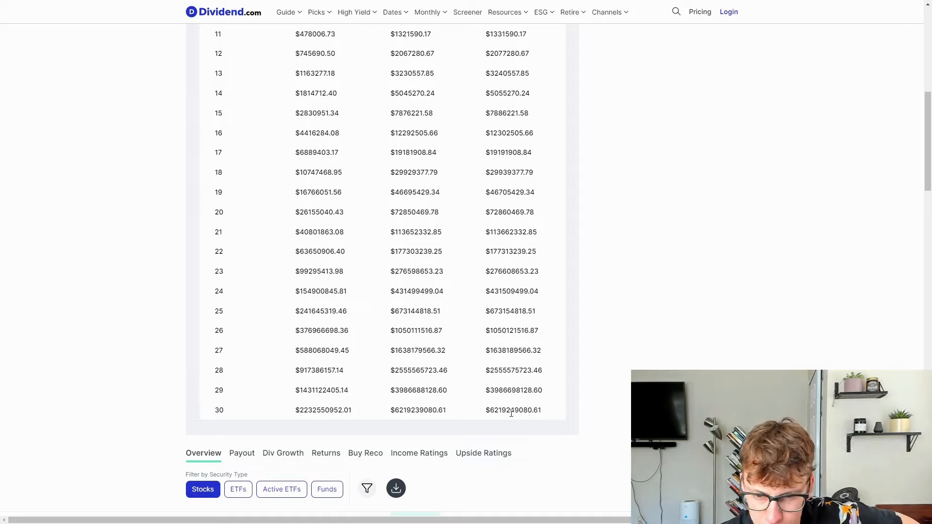
{"action": "mouse_move", "coordinate": [585, 367]}
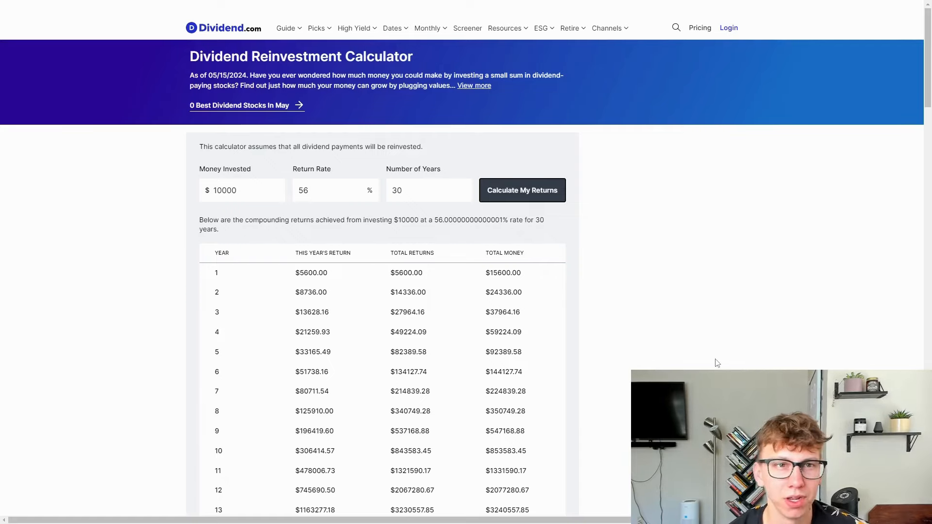
Return to the Google Search TSLY chart and view its Max range, down 63.85% all-time
{"action": "left_click", "coordinate": [427, 69]}
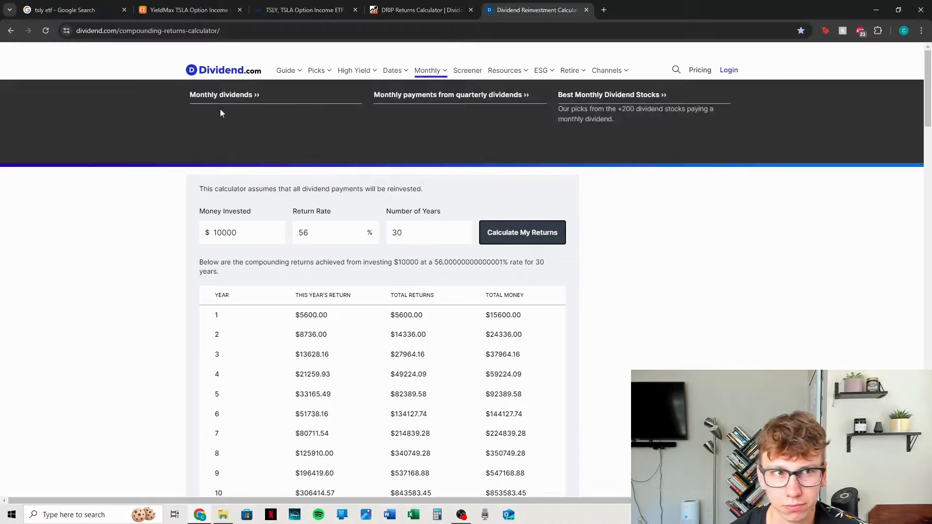
{"action": "left_click", "coordinate": [65, 10]}
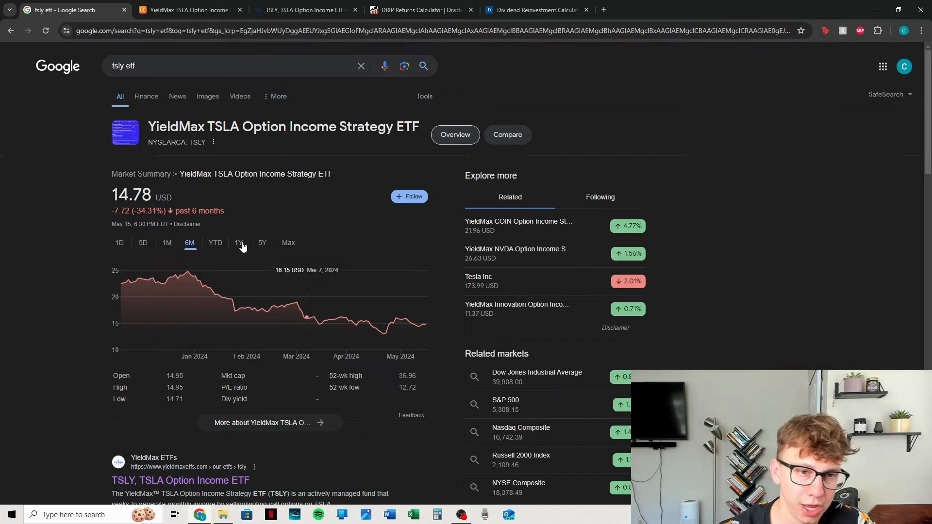
{"action": "left_click", "coordinate": [238, 243]}
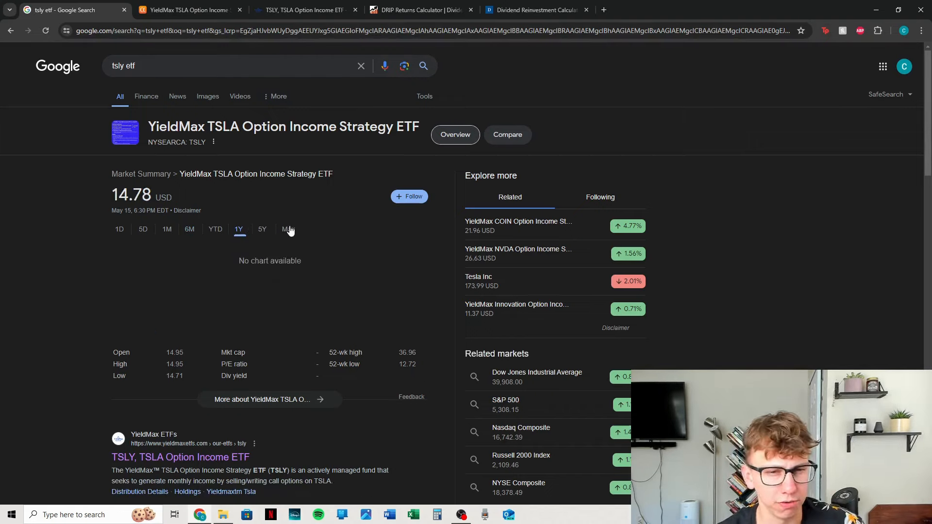
{"action": "left_click", "coordinate": [288, 230]}
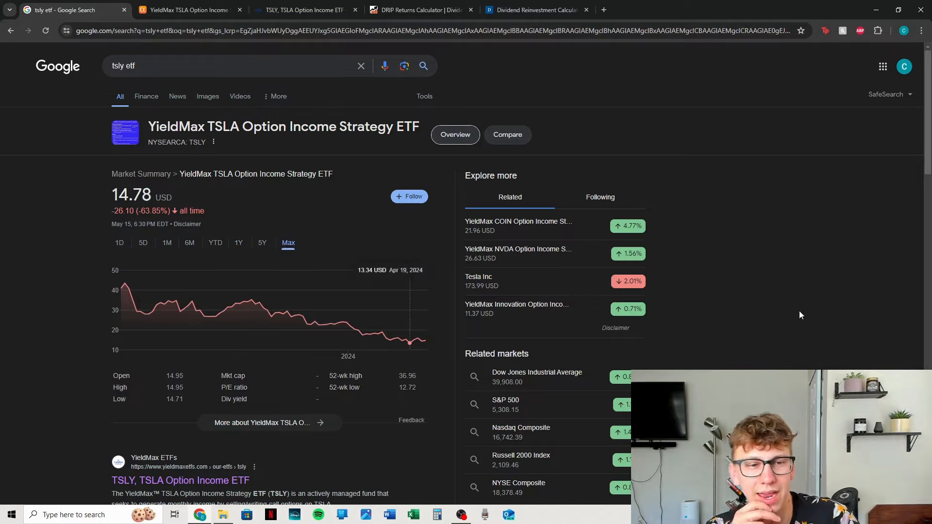